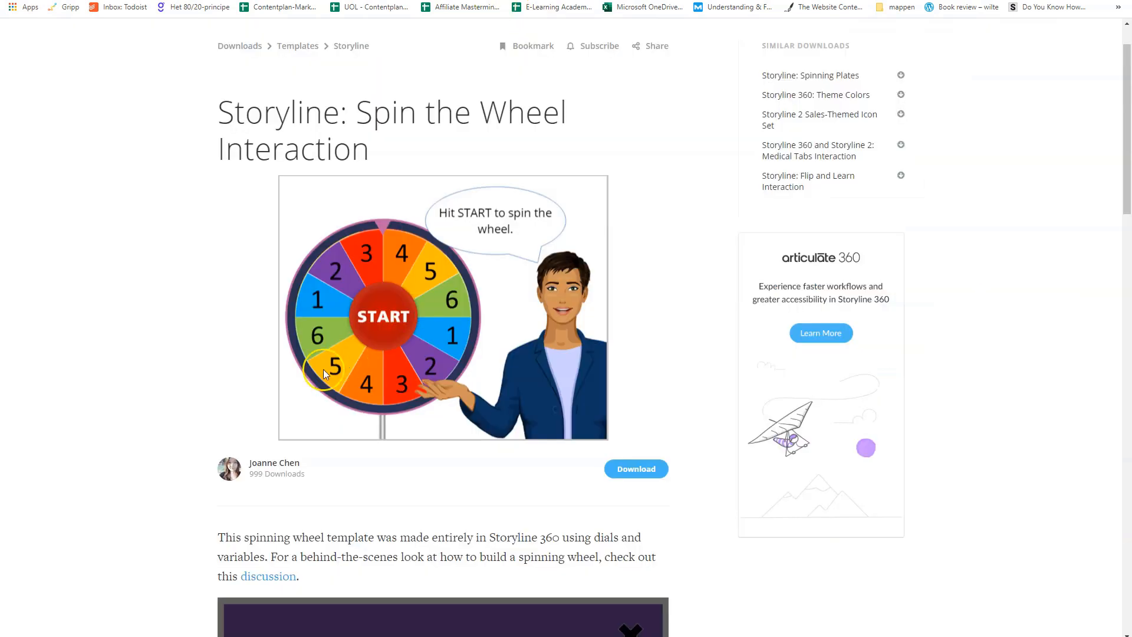
{"action": "mouse_move", "coordinate": [419, 268]}
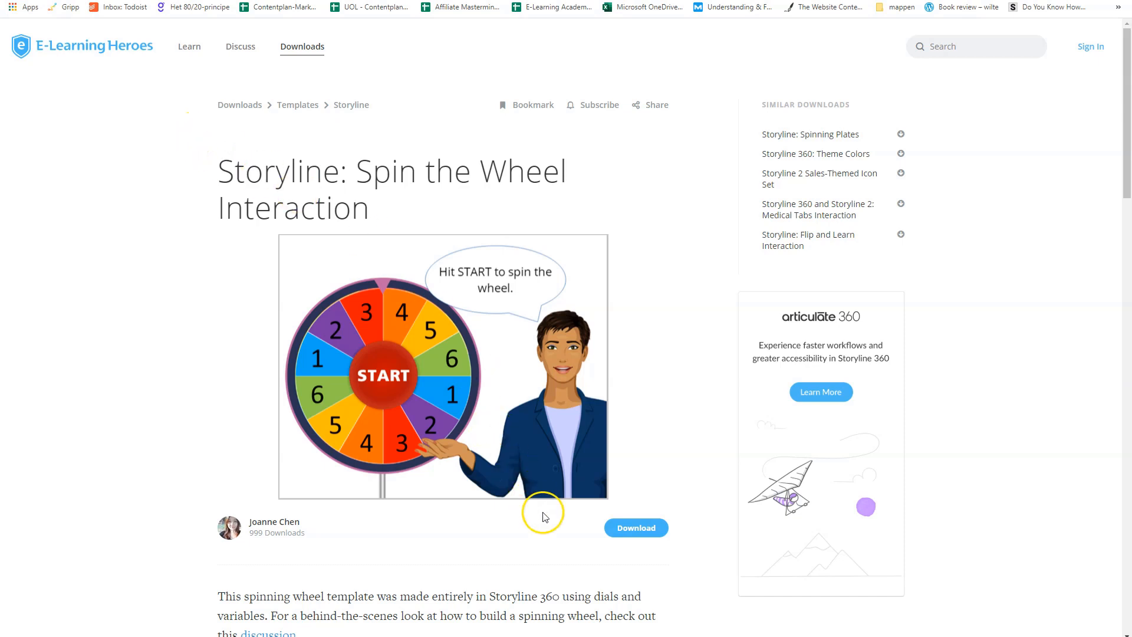
{"action": "mouse_move", "coordinate": [555, 511]}
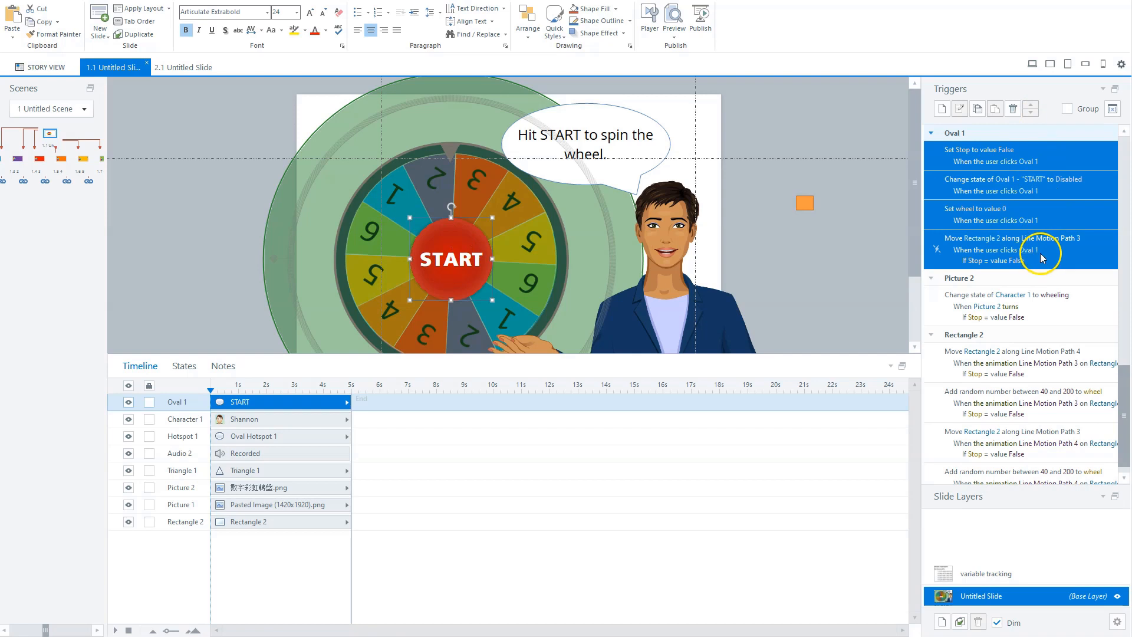
{"action": "mouse_move", "coordinate": [996, 234]}
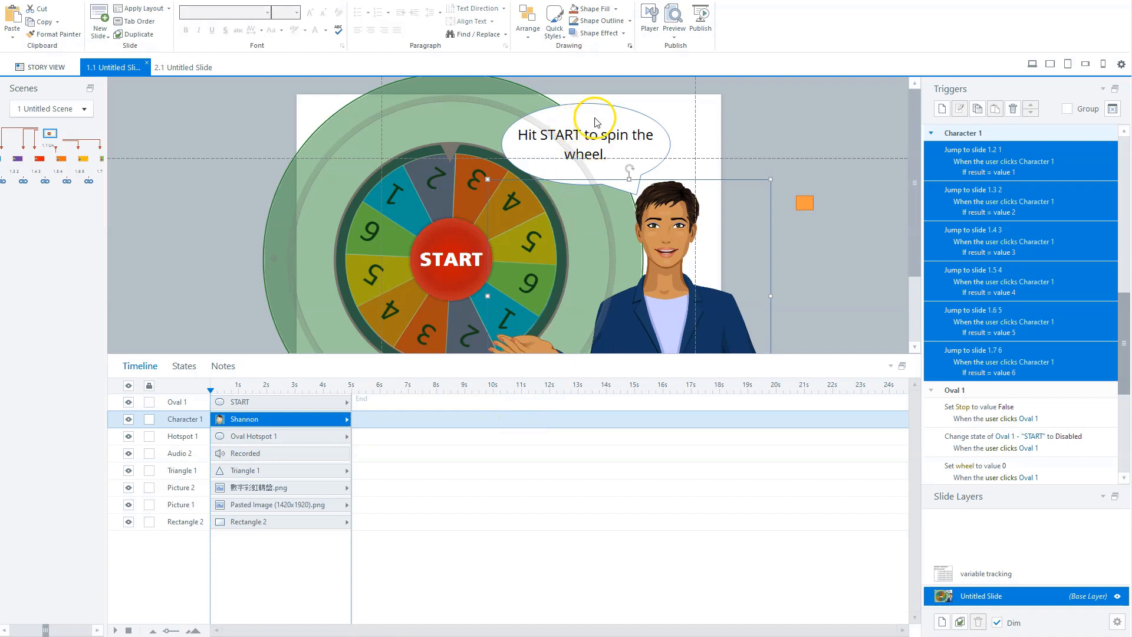
{"action": "mouse_move", "coordinate": [557, 129]}
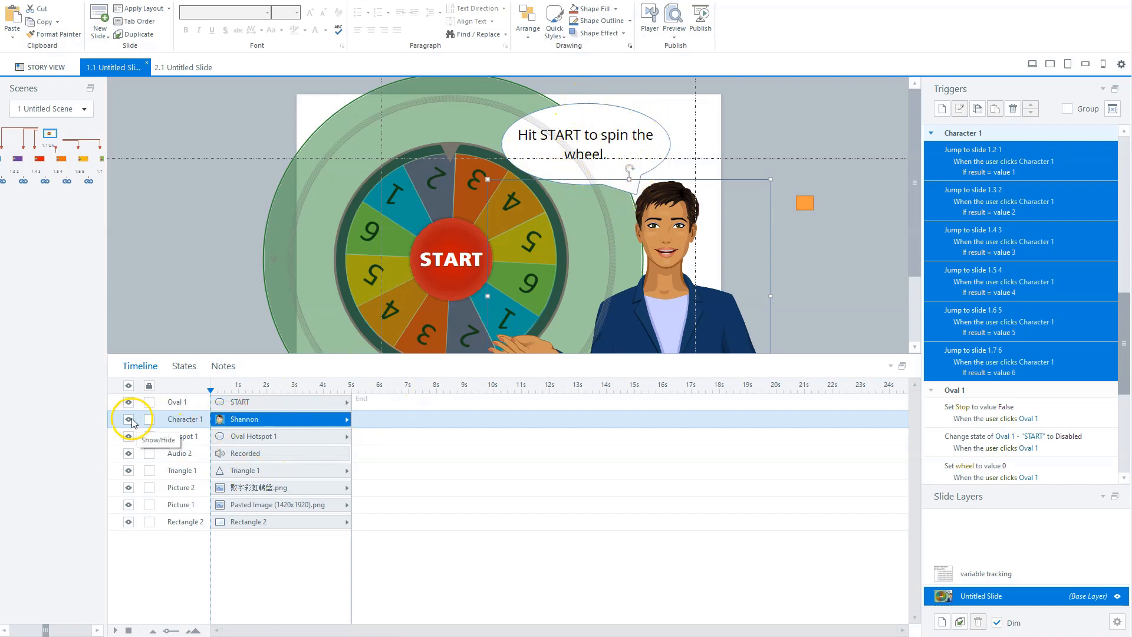
- Toggle Character 1's Timeline visibility off, on, then off again to reveal the wheel hotspot
{"action": "left_click", "coordinate": [128, 420]}
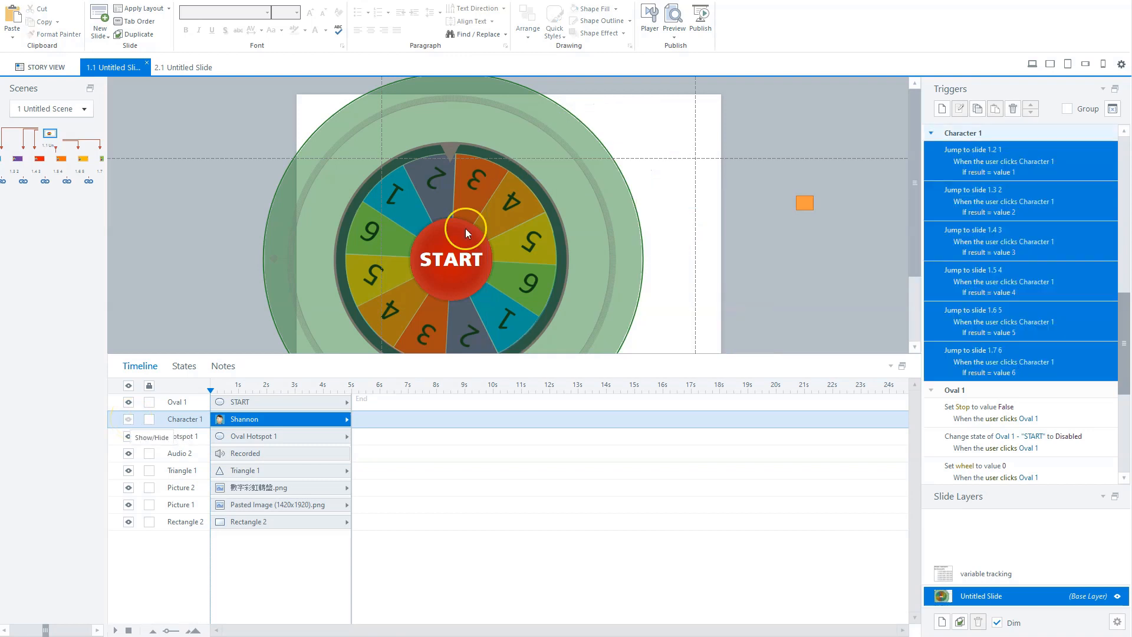
{"action": "left_click", "coordinate": [127, 420]}
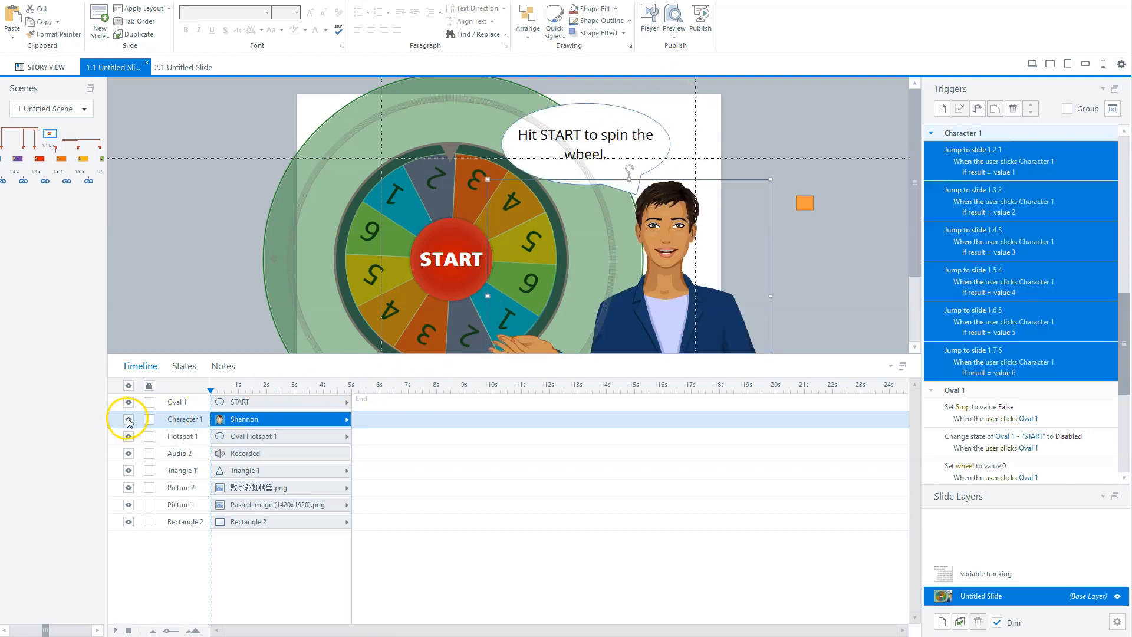
{"action": "left_click", "coordinate": [128, 419]}
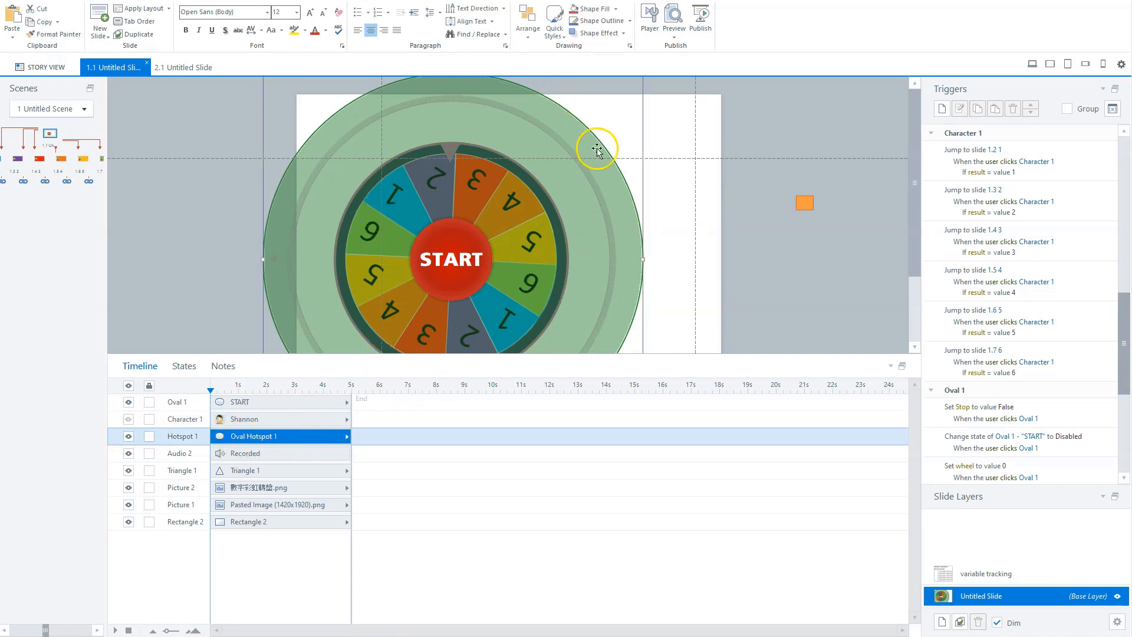
{"action": "mouse_move", "coordinate": [516, 117]}
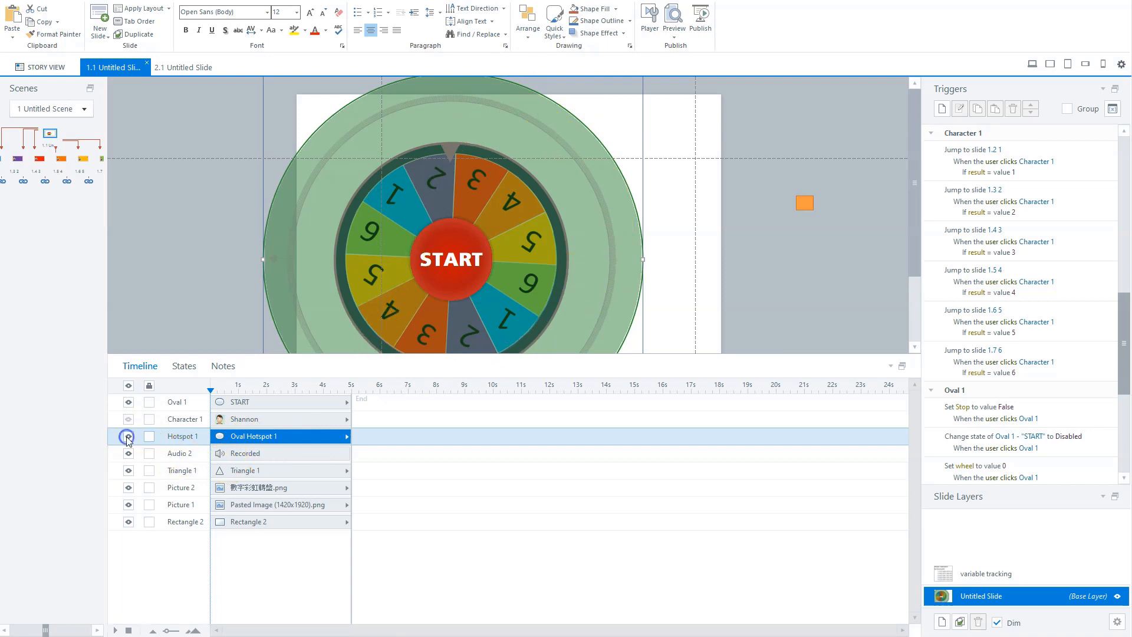
- Hide the hotspot circle, recorded audio and spinning wheel picture to inspect their triggers
{"action": "left_click", "coordinate": [180, 453]}
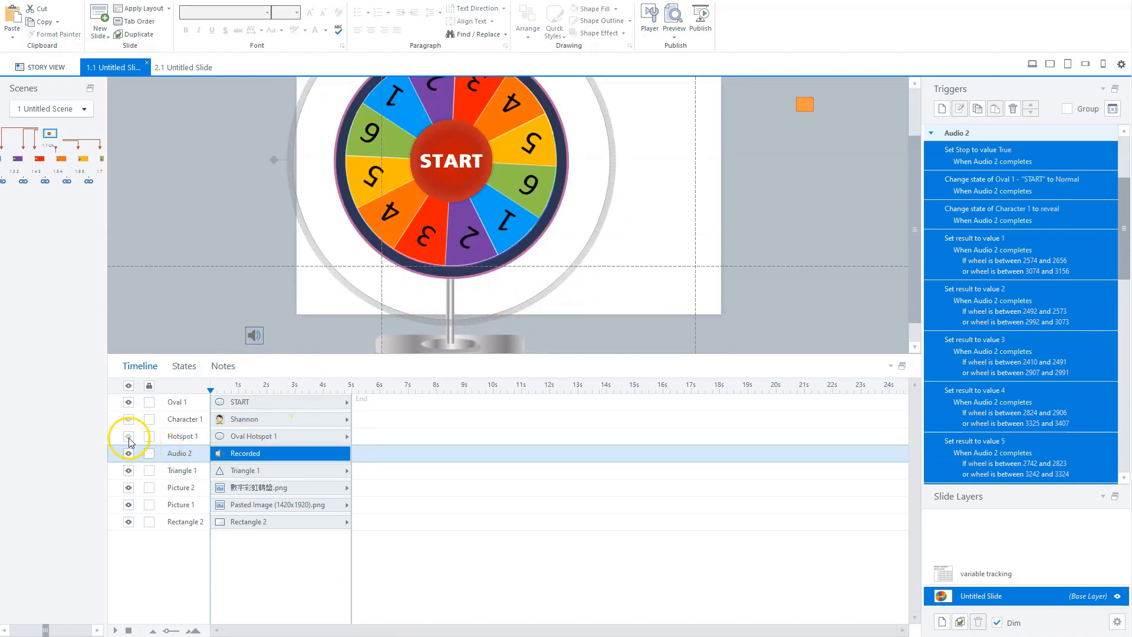
{"action": "left_click", "coordinate": [128, 436]}
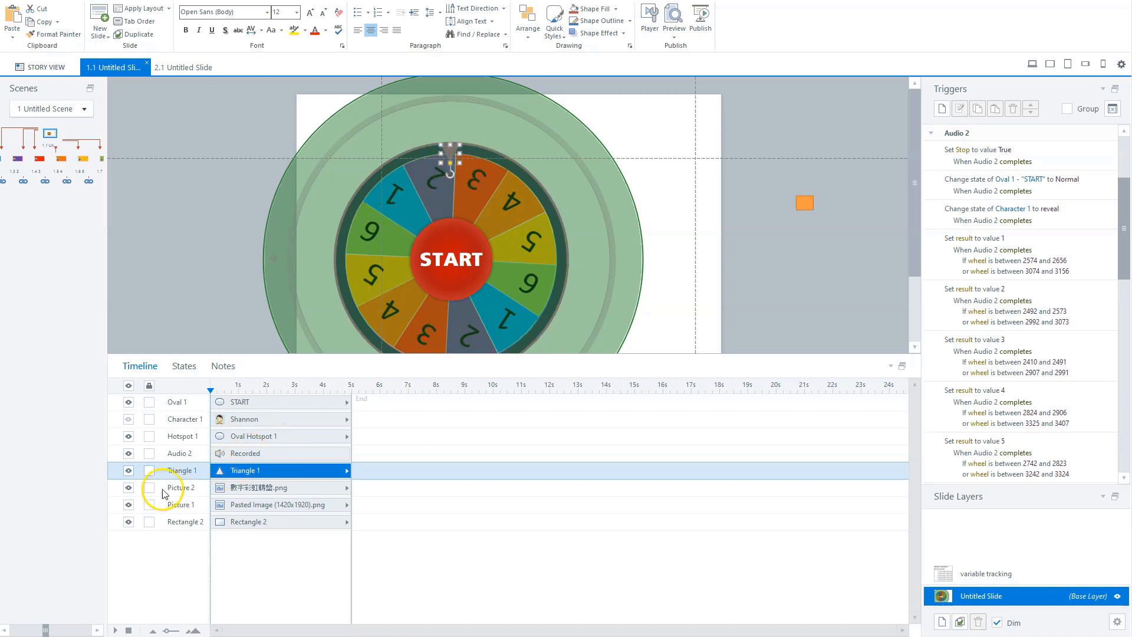
{"action": "left_click", "coordinate": [176, 488]}
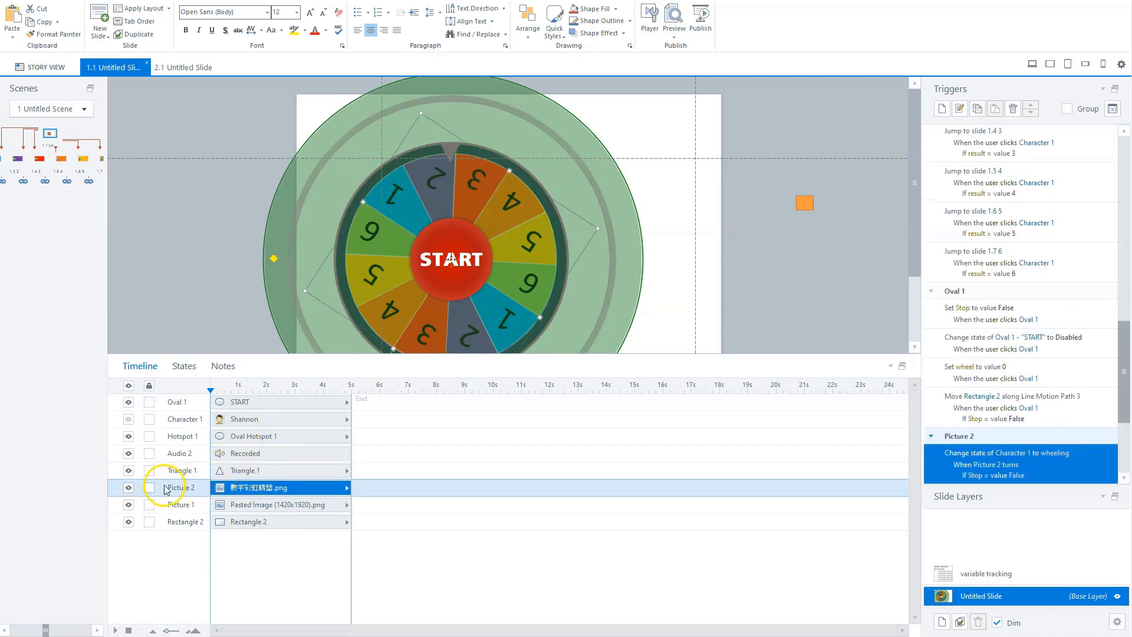
{"action": "left_click", "coordinate": [177, 505]}
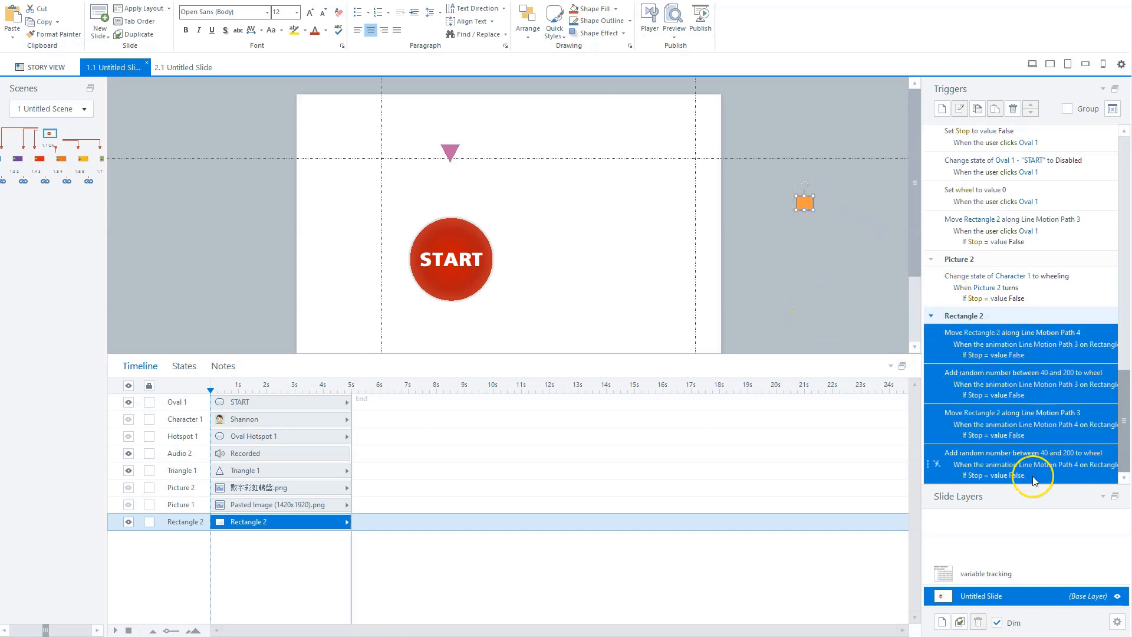
{"action": "mouse_move", "coordinate": [139, 503]}
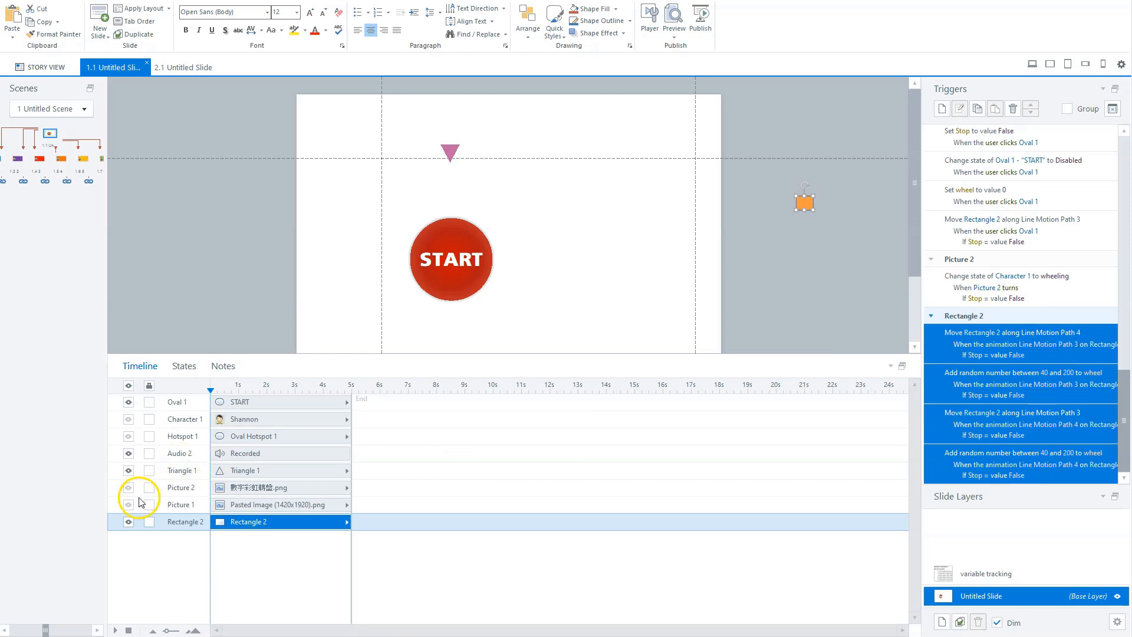
- Show the wheel pictures, character and hotspot again so every object is visible
{"action": "left_click", "coordinate": [128, 489]}
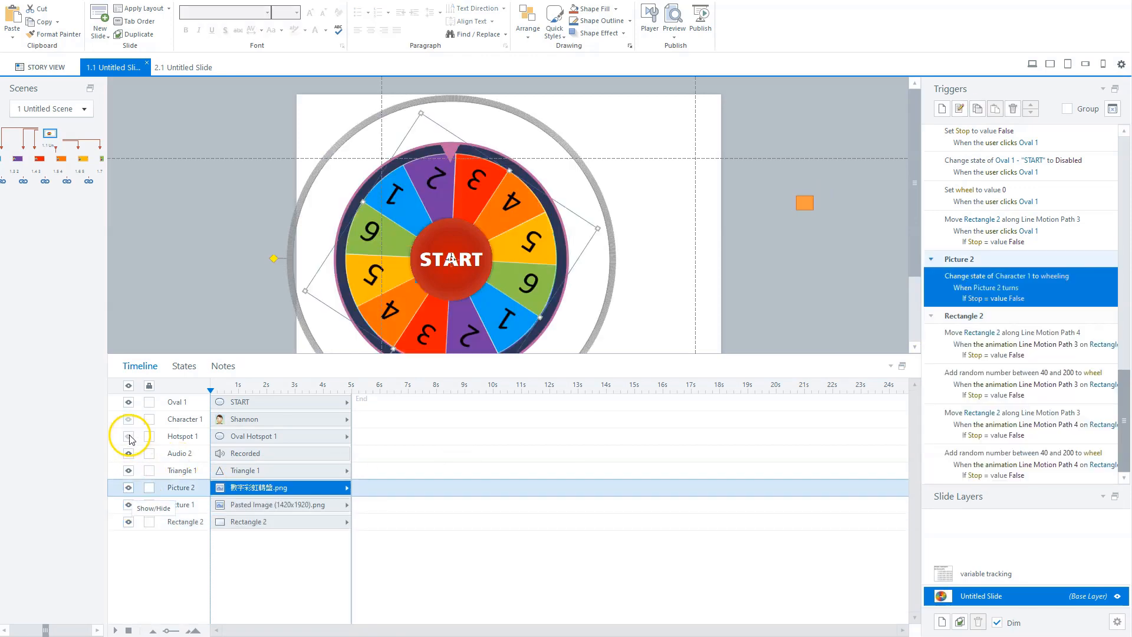
{"action": "left_click", "coordinate": [127, 420]}
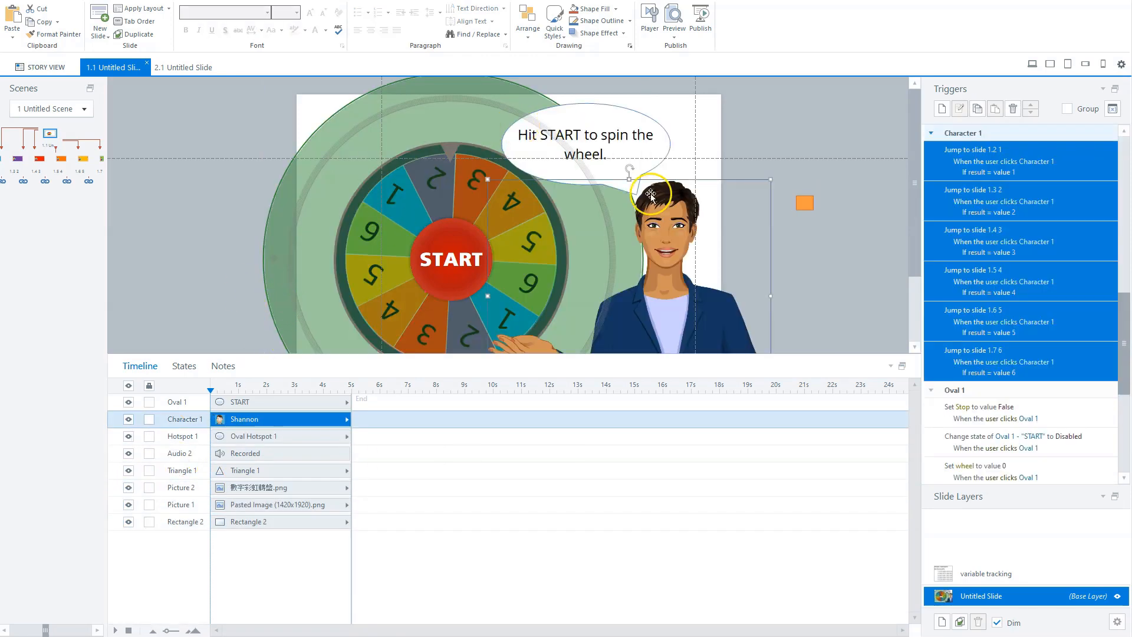
- Switch to Scene 2 and select the clock illustration
{"action": "left_click", "coordinate": [83, 108]}
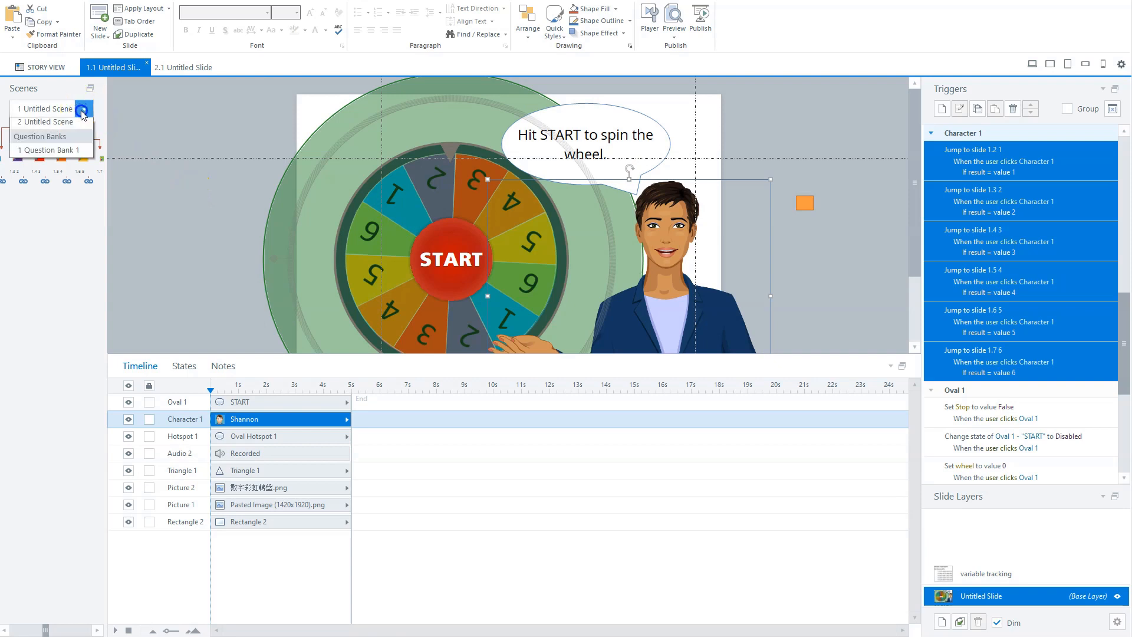
{"action": "left_click", "coordinate": [179, 66]}
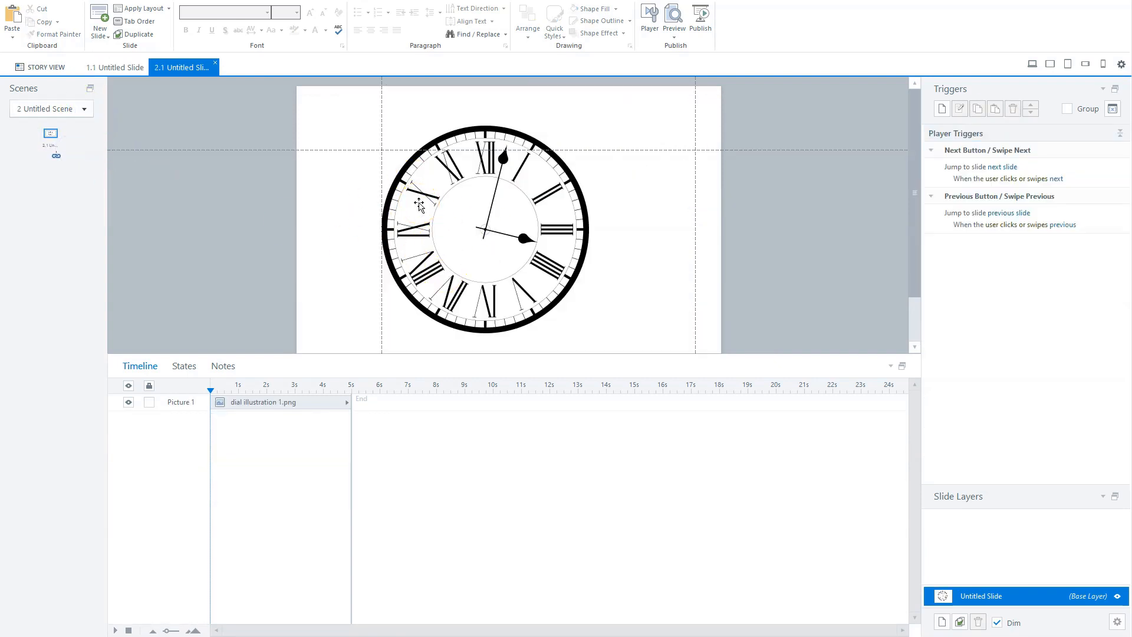
{"action": "left_click", "coordinate": [420, 205]}
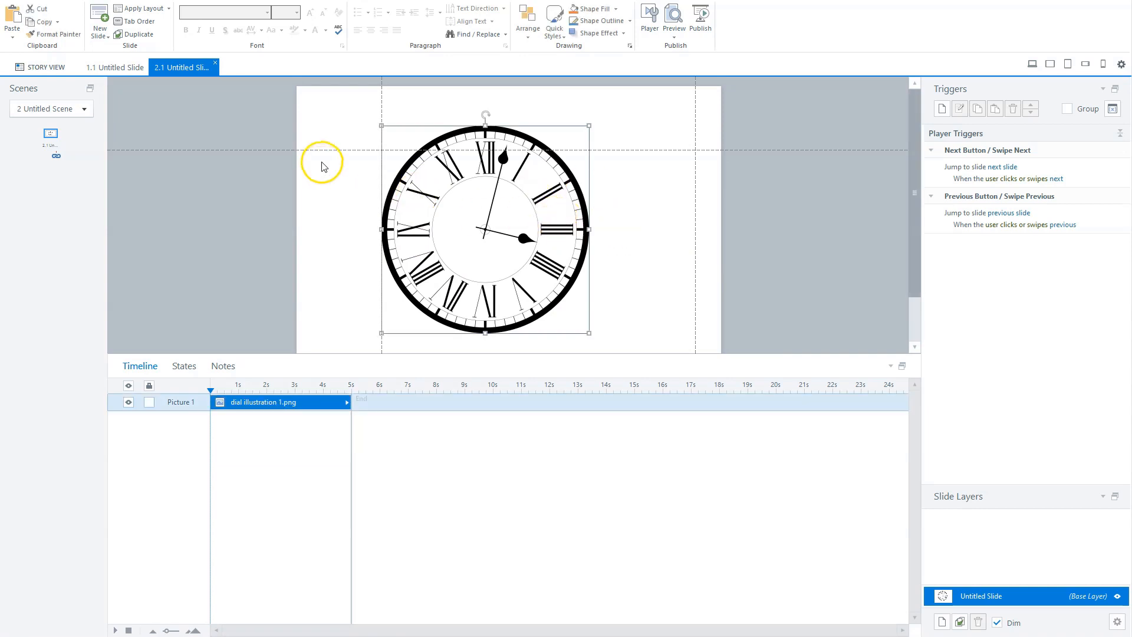
{"action": "mouse_move", "coordinate": [278, 108]}
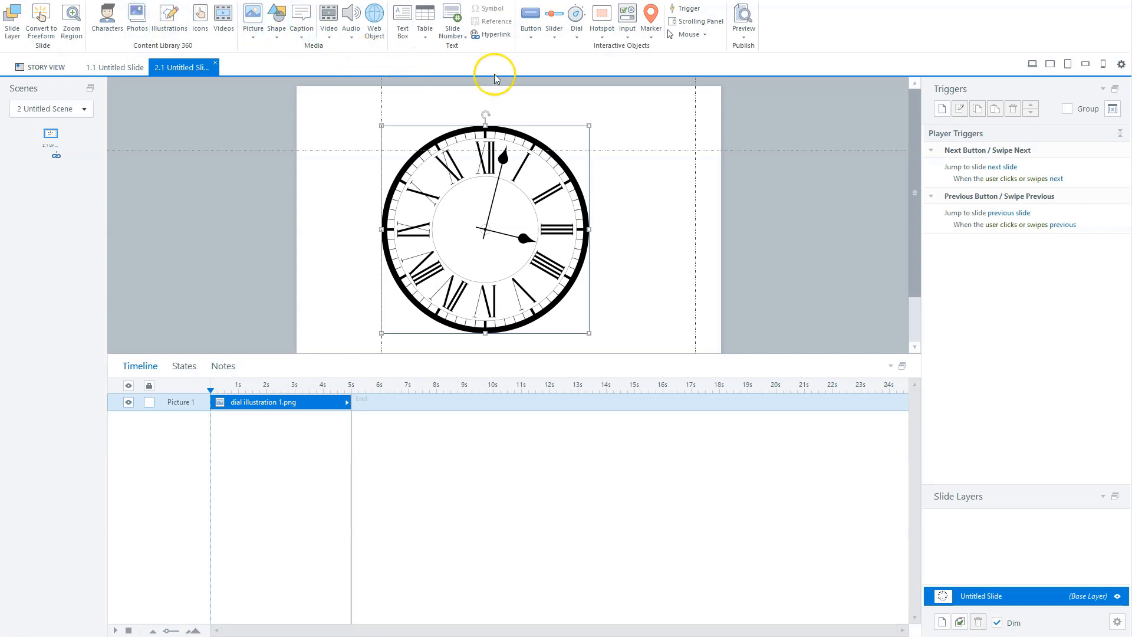
- Convert the clock picture to a dial with a rotation of 360
{"action": "left_click", "coordinate": [575, 15]}
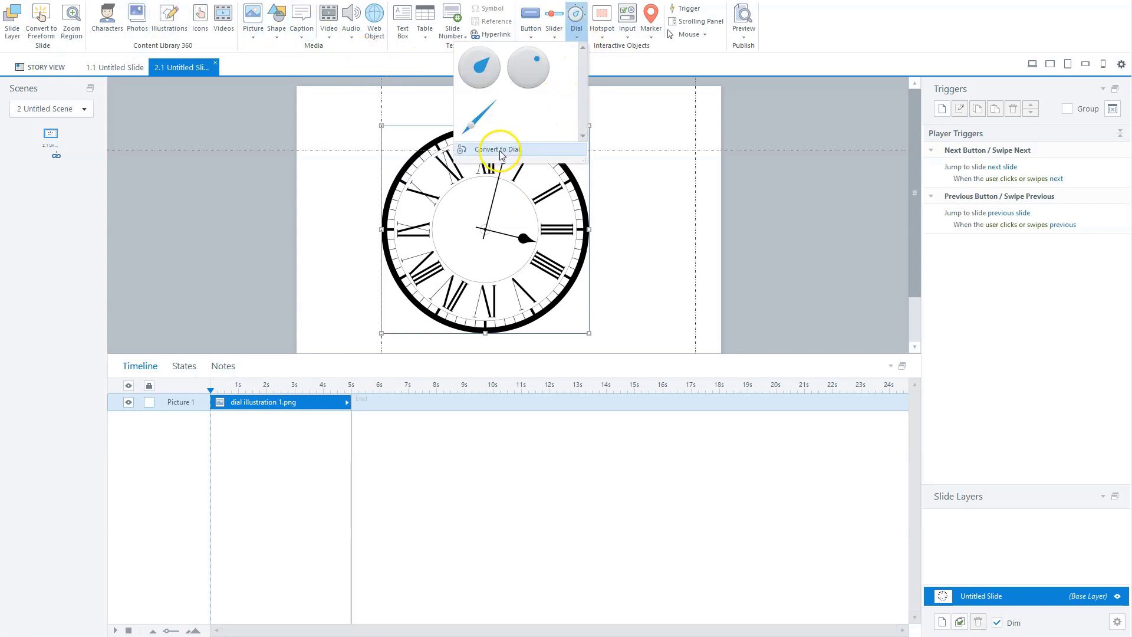
{"action": "left_click", "coordinate": [499, 150]}
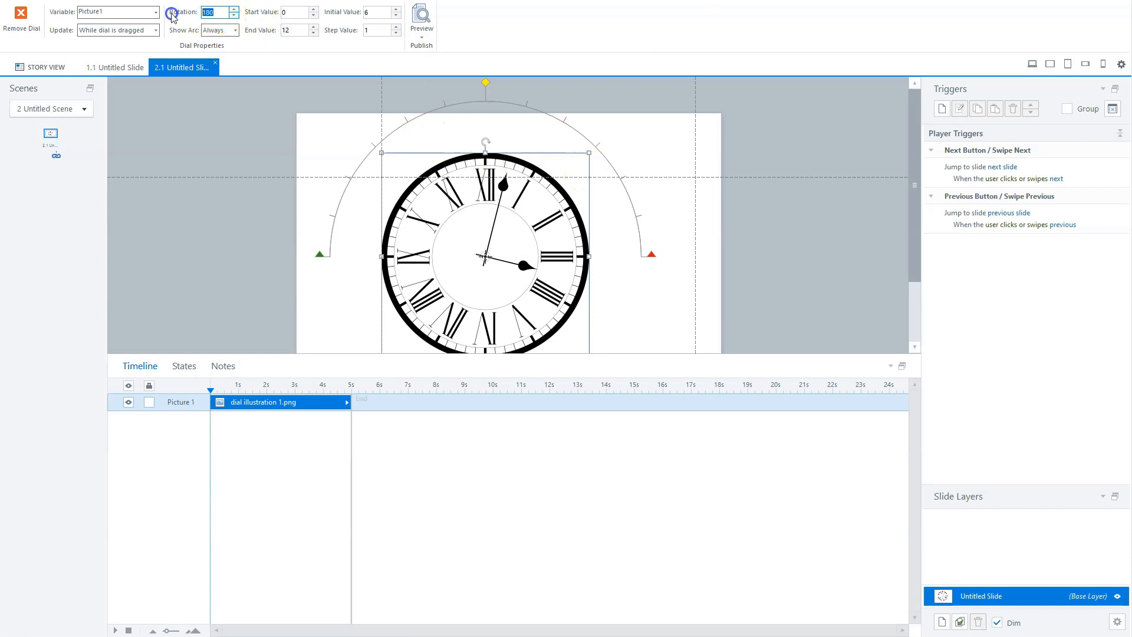
{"action": "type", "text": "360"}
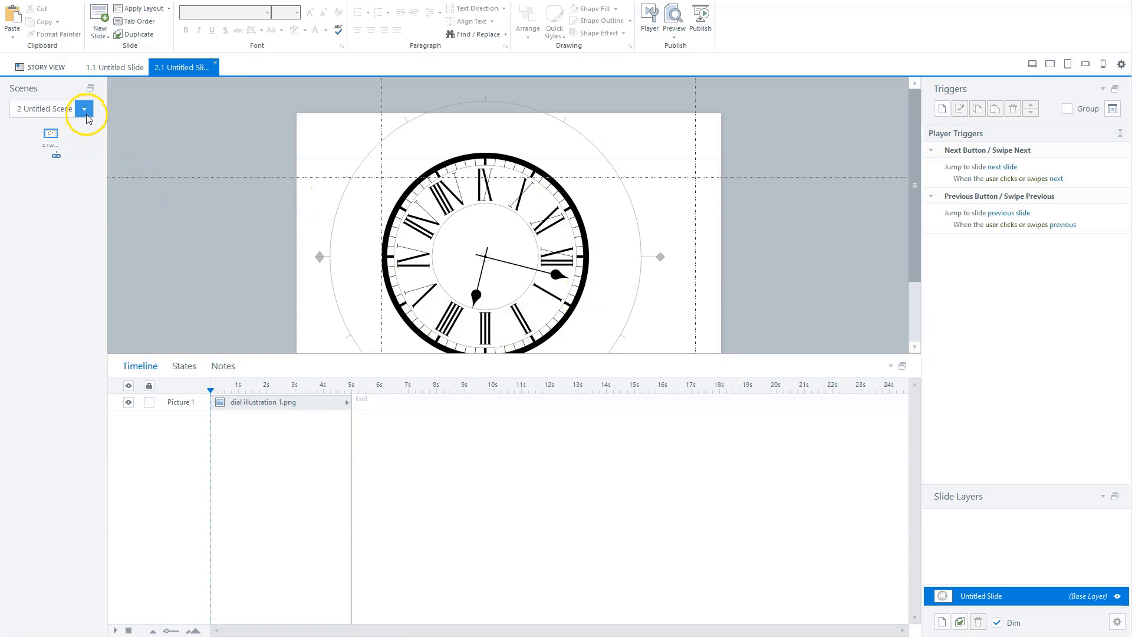
{"action": "left_click", "coordinate": [84, 108]}
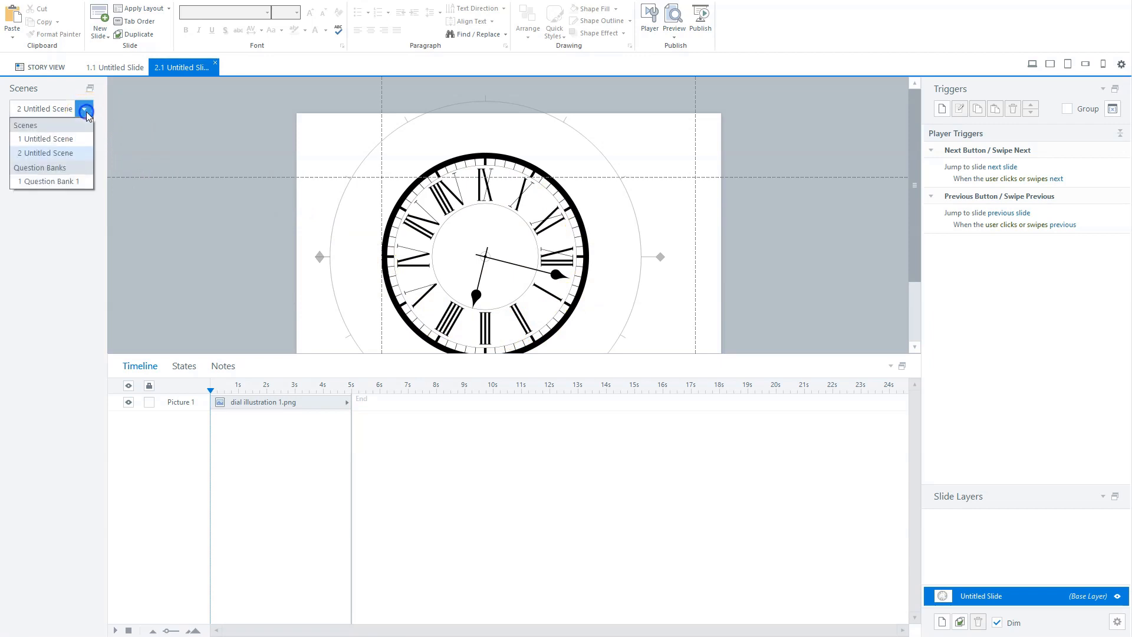
{"action": "mouse_move", "coordinate": [45, 140]}
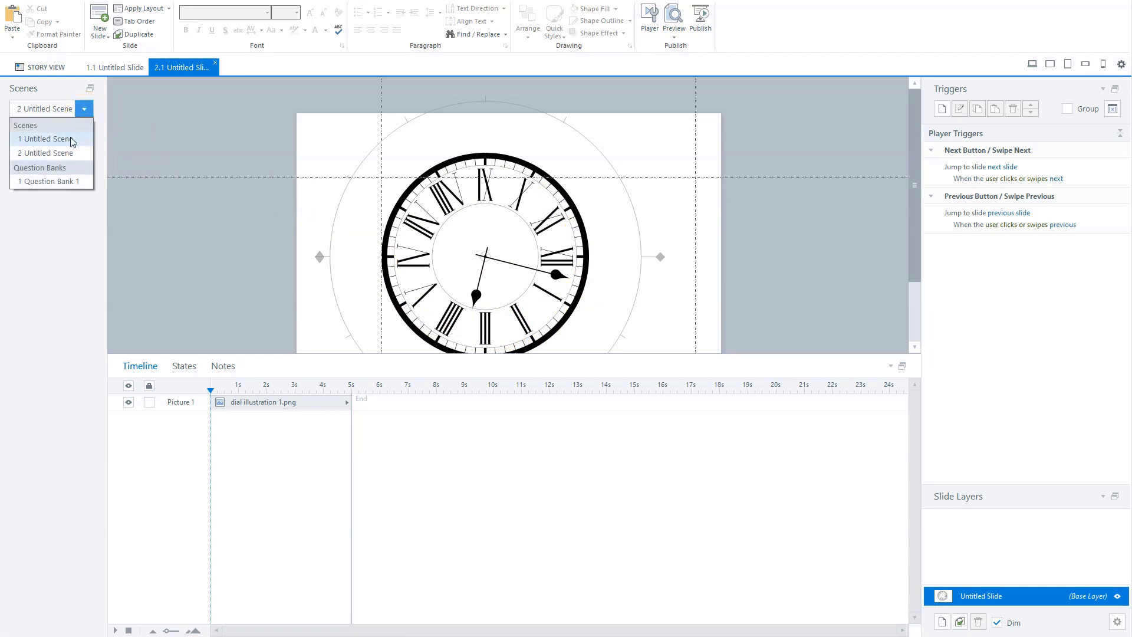
{"action": "left_click", "coordinate": [41, 139]}
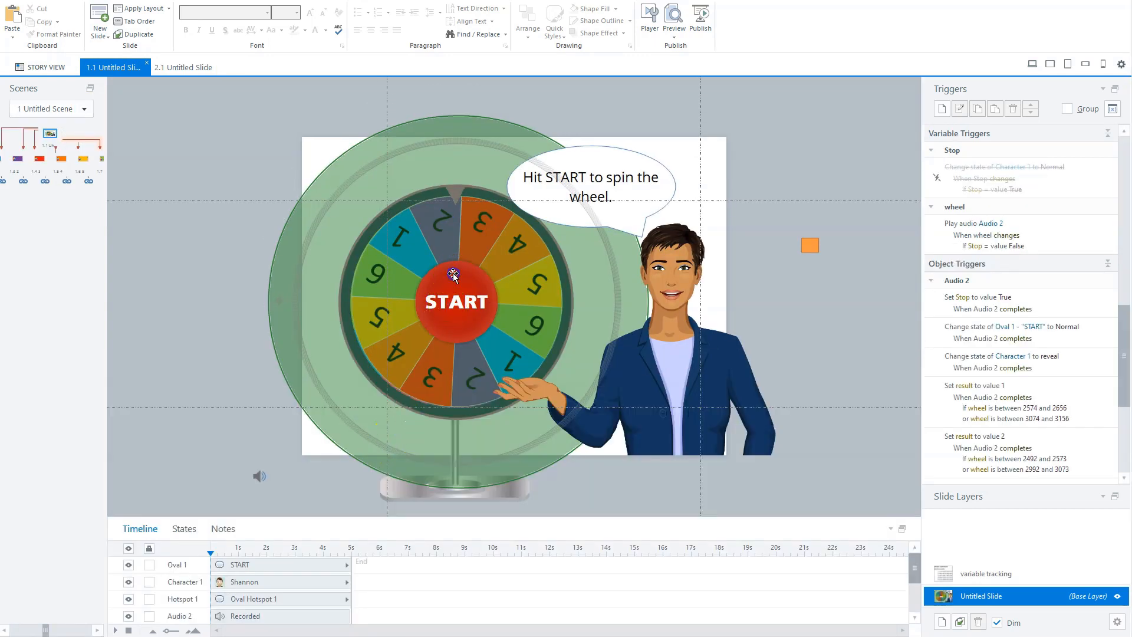
{"action": "left_click", "coordinate": [454, 274]}
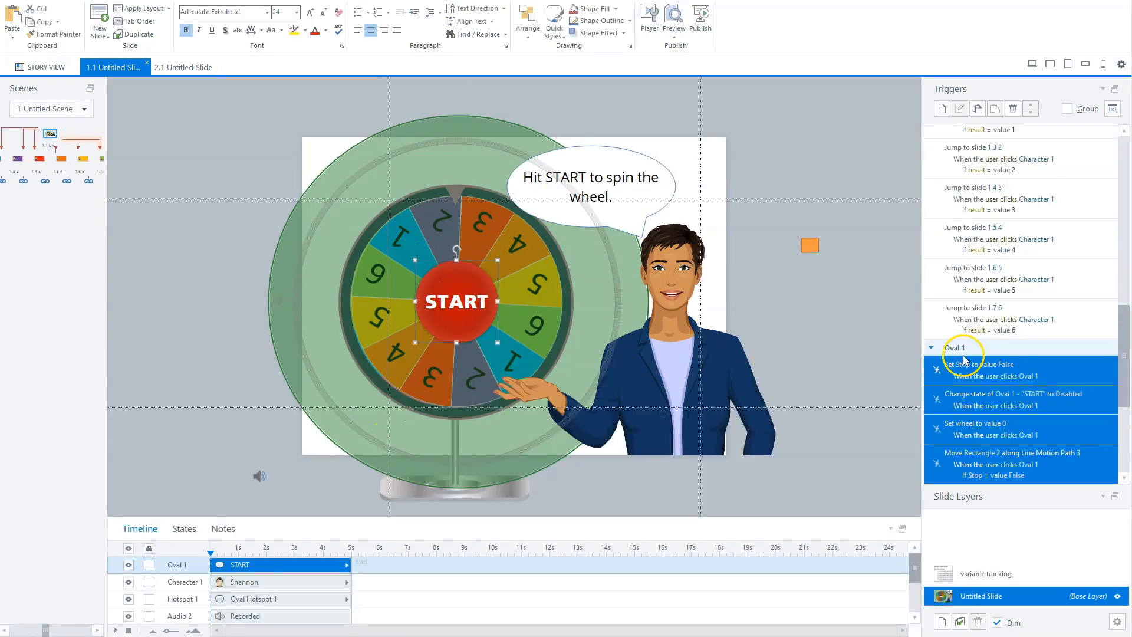
{"action": "scroll", "scroll_direction": "down", "scroll_amount": 3}
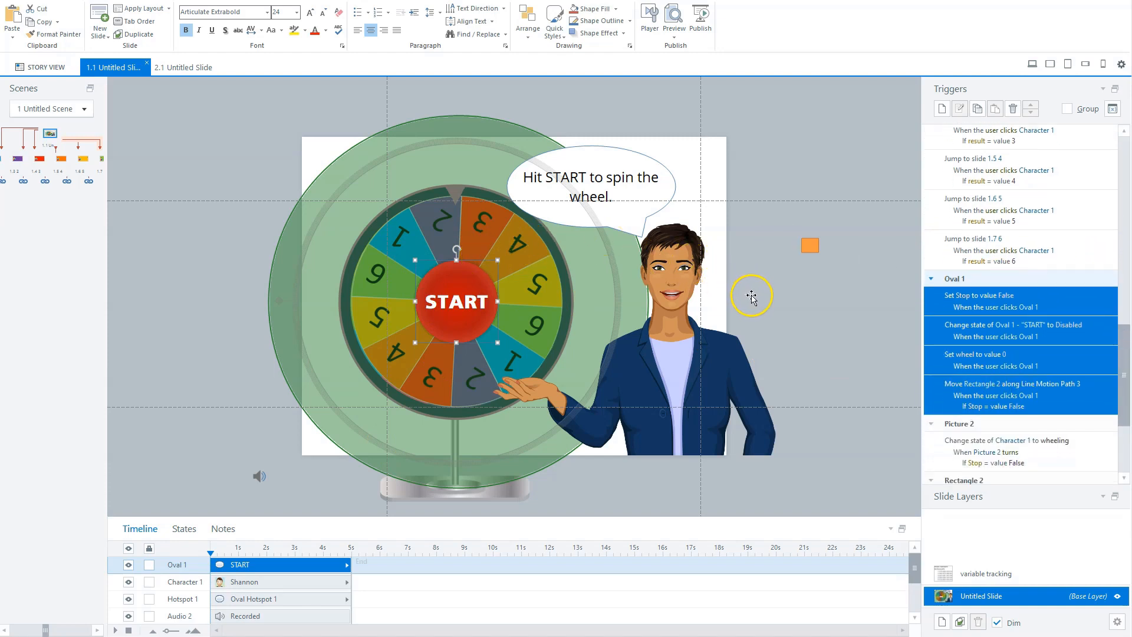
{"action": "mouse_move", "coordinate": [918, 318]}
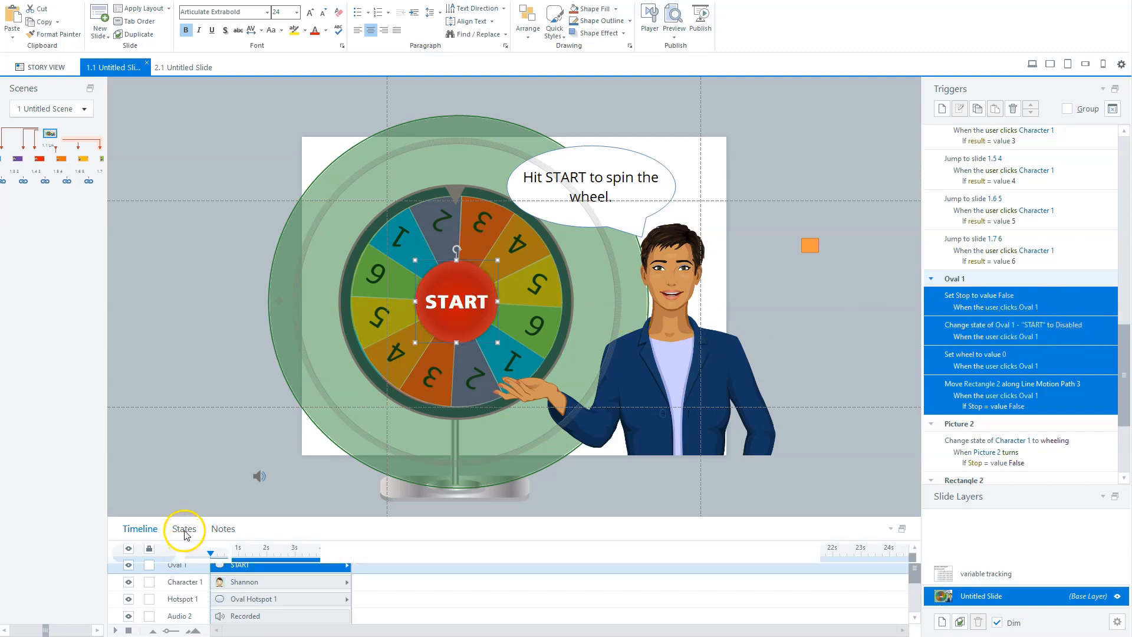
{"action": "left_click", "coordinate": [184, 528]}
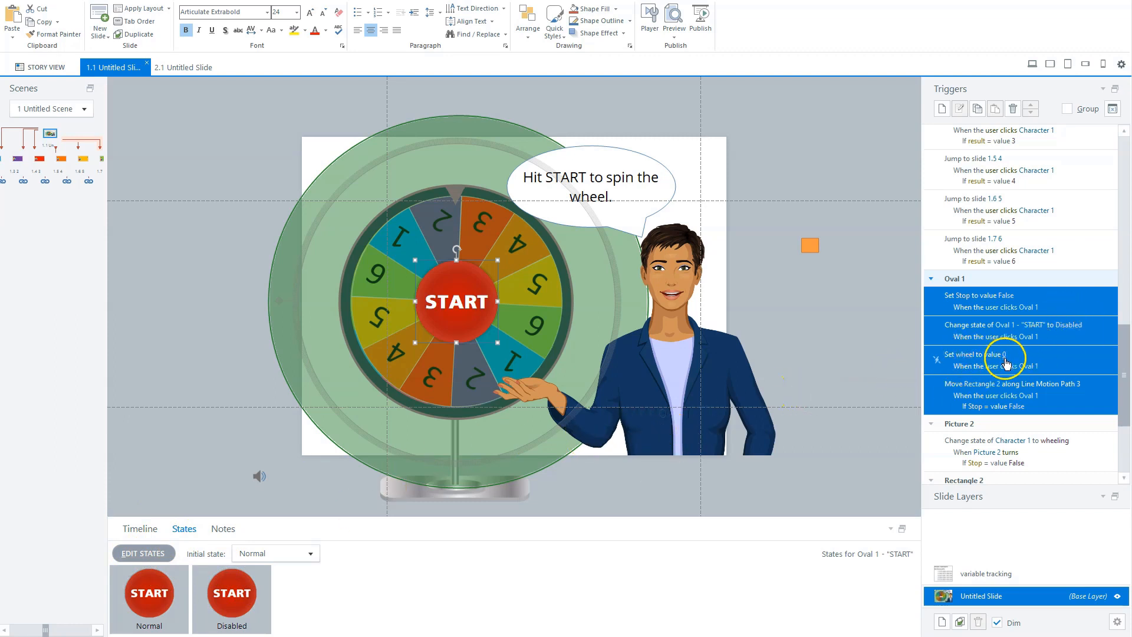
{"action": "mouse_move", "coordinate": [1005, 370]}
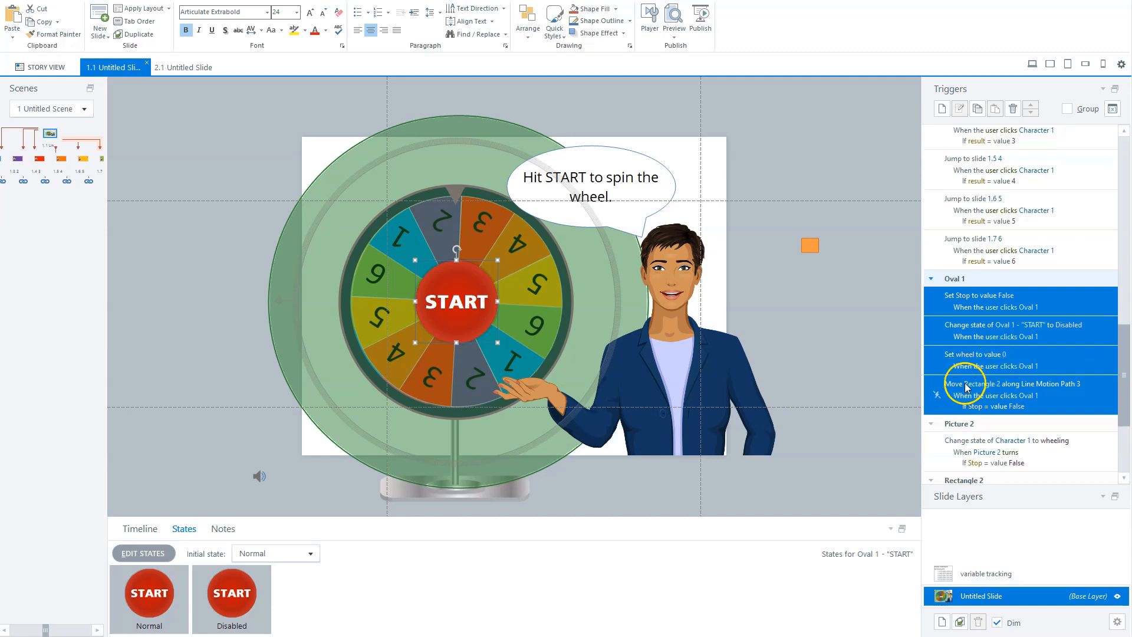
{"action": "scroll", "scroll_direction": "down", "scroll_amount": 3}
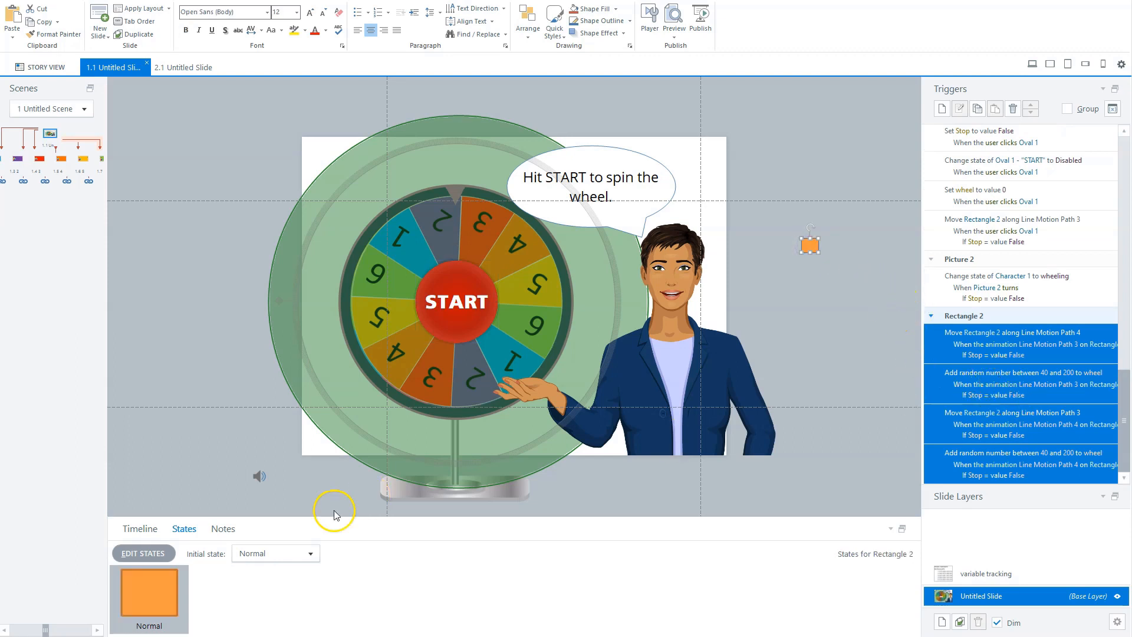
{"action": "left_click", "coordinate": [139, 528]}
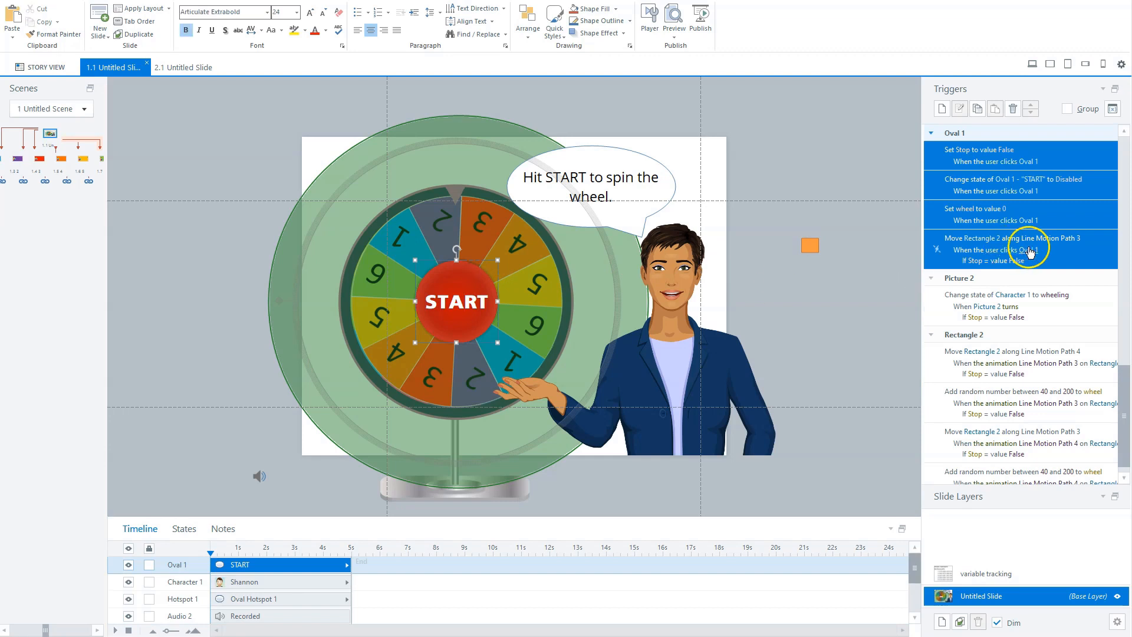
{"action": "mouse_move", "coordinate": [1064, 238]}
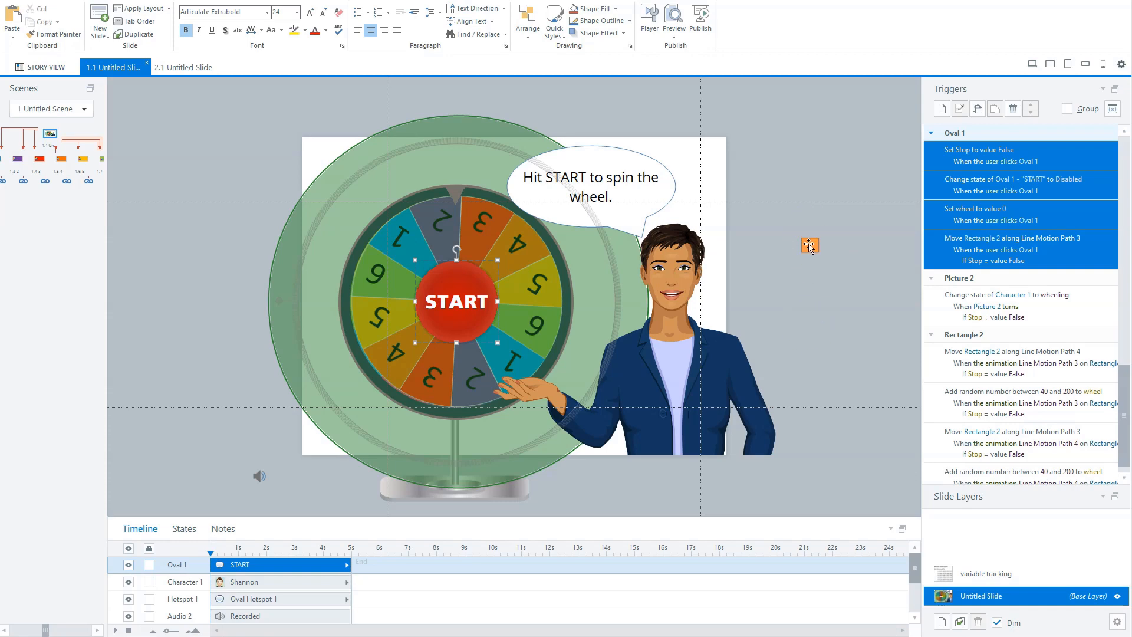
{"action": "left_click", "coordinate": [809, 245]}
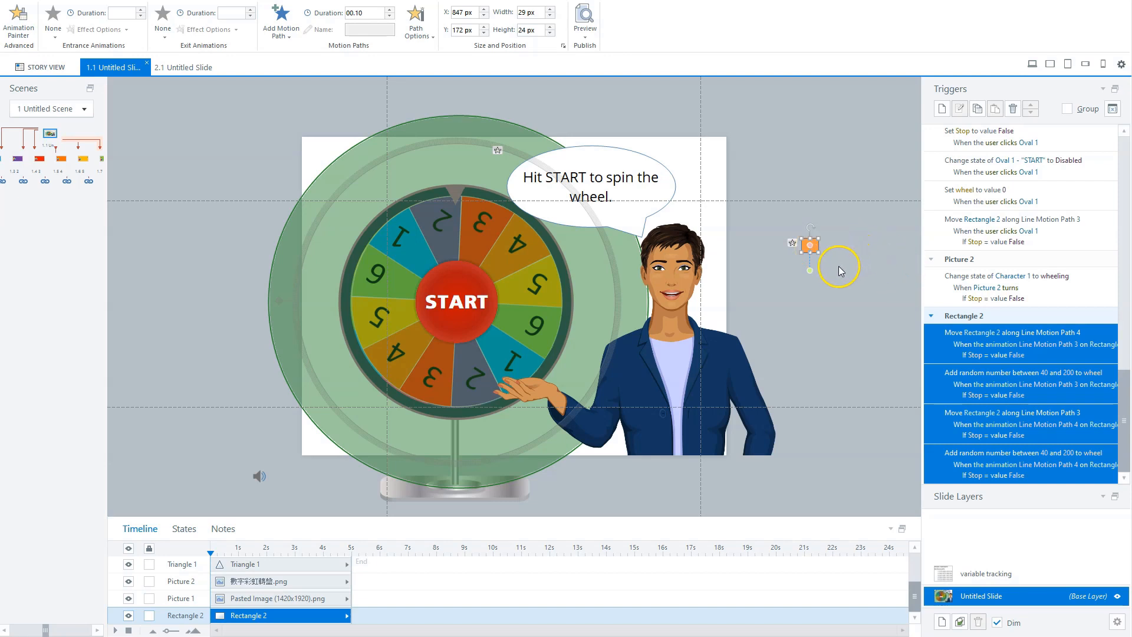
{"action": "mouse_move", "coordinate": [816, 314]}
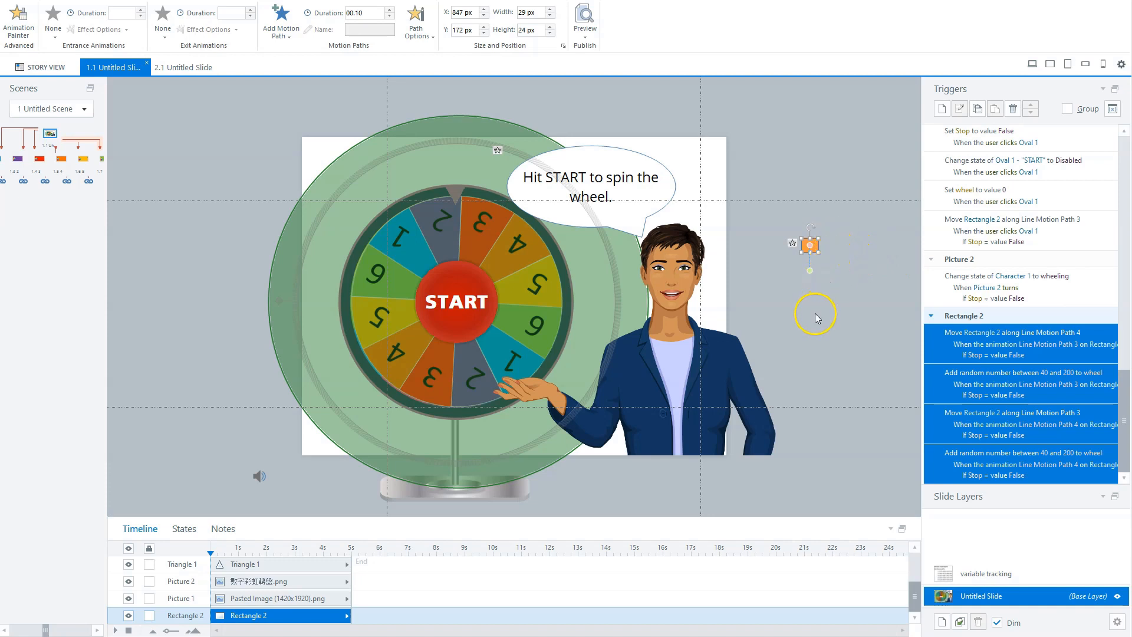
{"action": "mouse_move", "coordinate": [819, 279]}
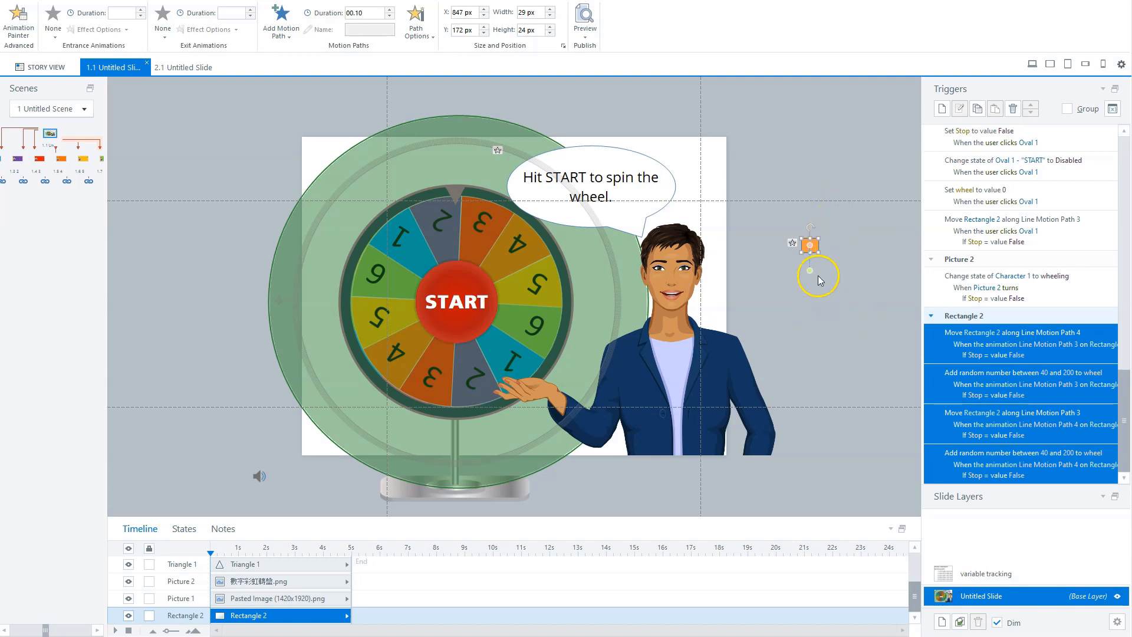
{"action": "mouse_move", "coordinate": [828, 271]}
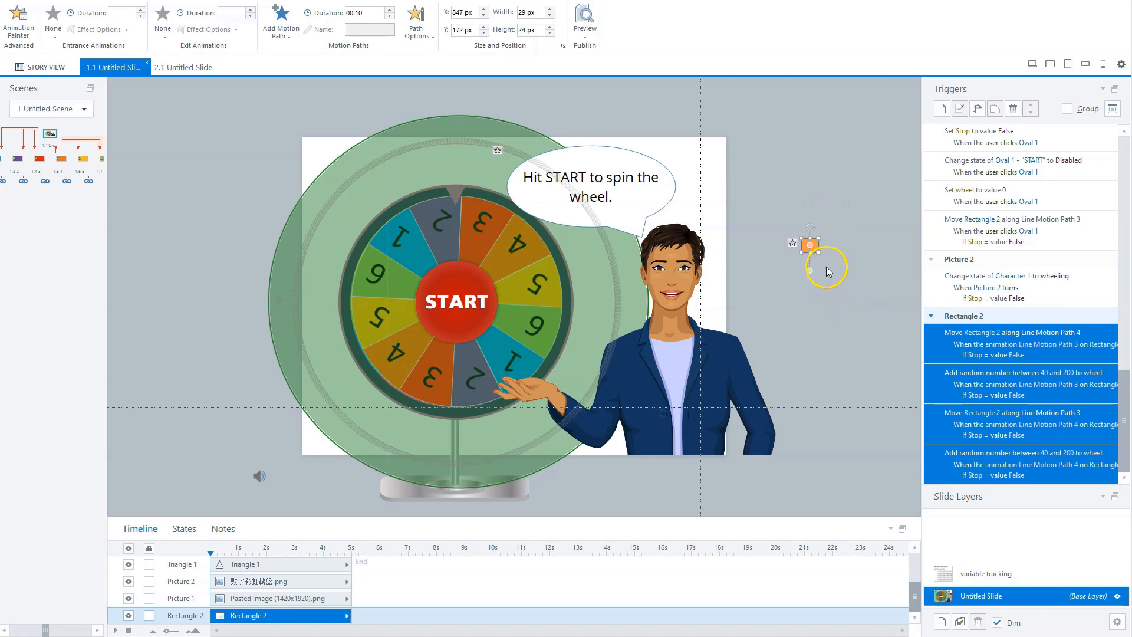
{"action": "mouse_move", "coordinate": [854, 269]}
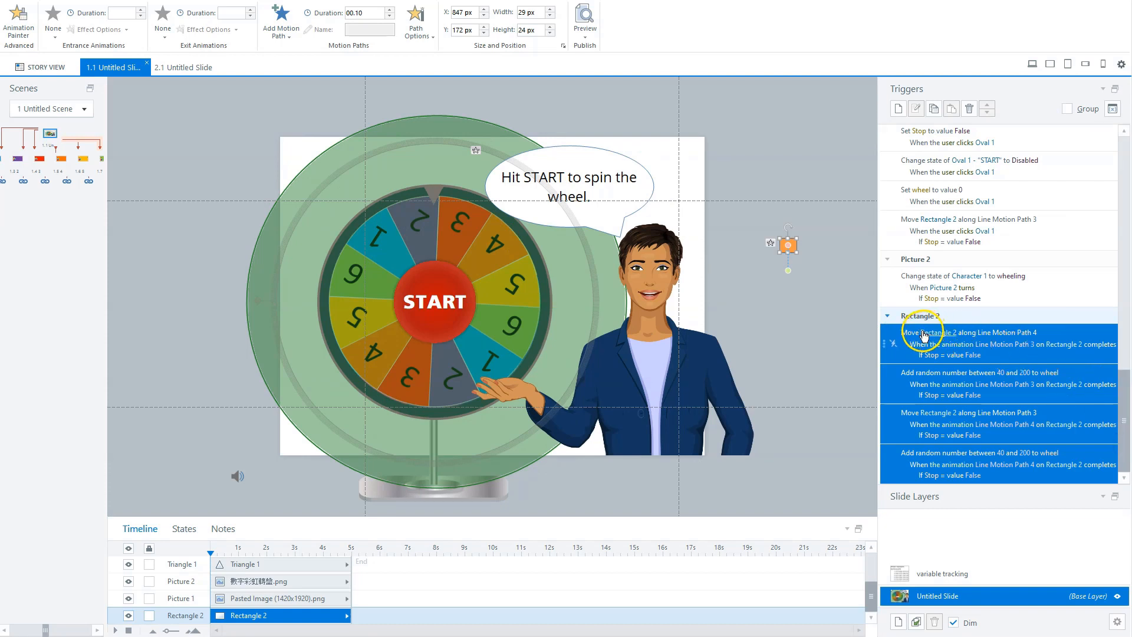
{"action": "mouse_move", "coordinate": [1012, 335]}
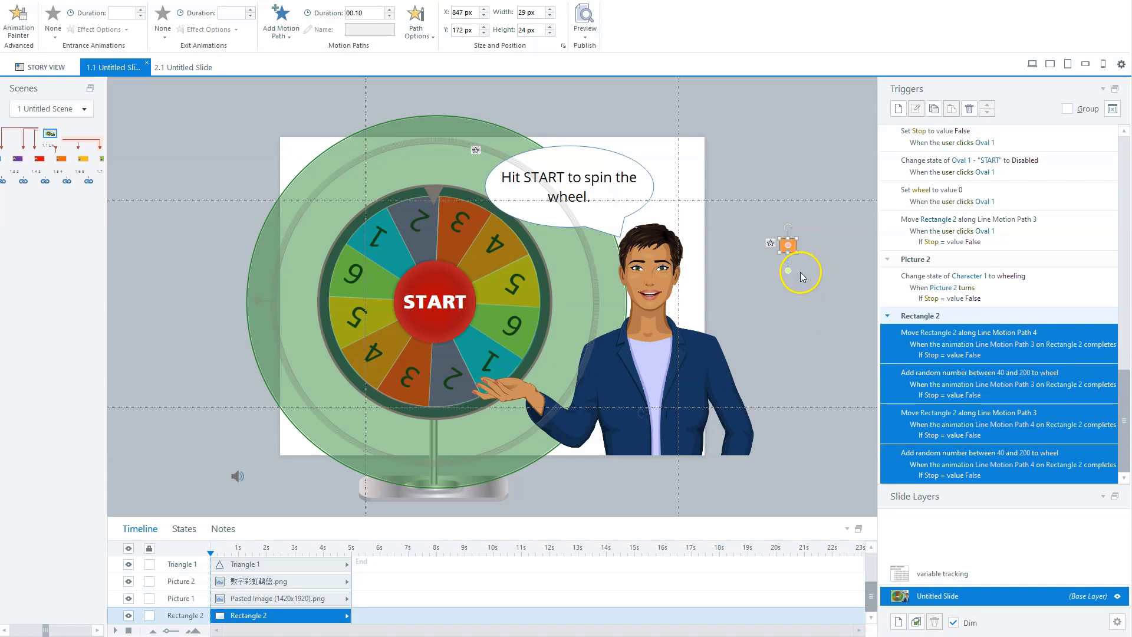
{"action": "mouse_move", "coordinate": [994, 345]}
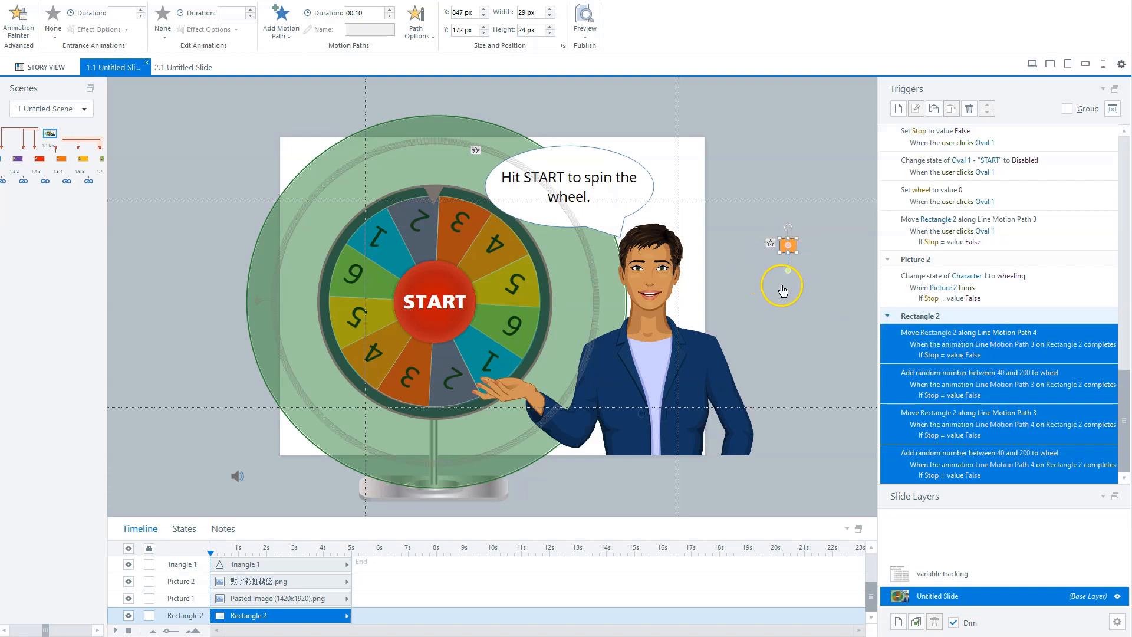
{"action": "mouse_move", "coordinate": [793, 276]}
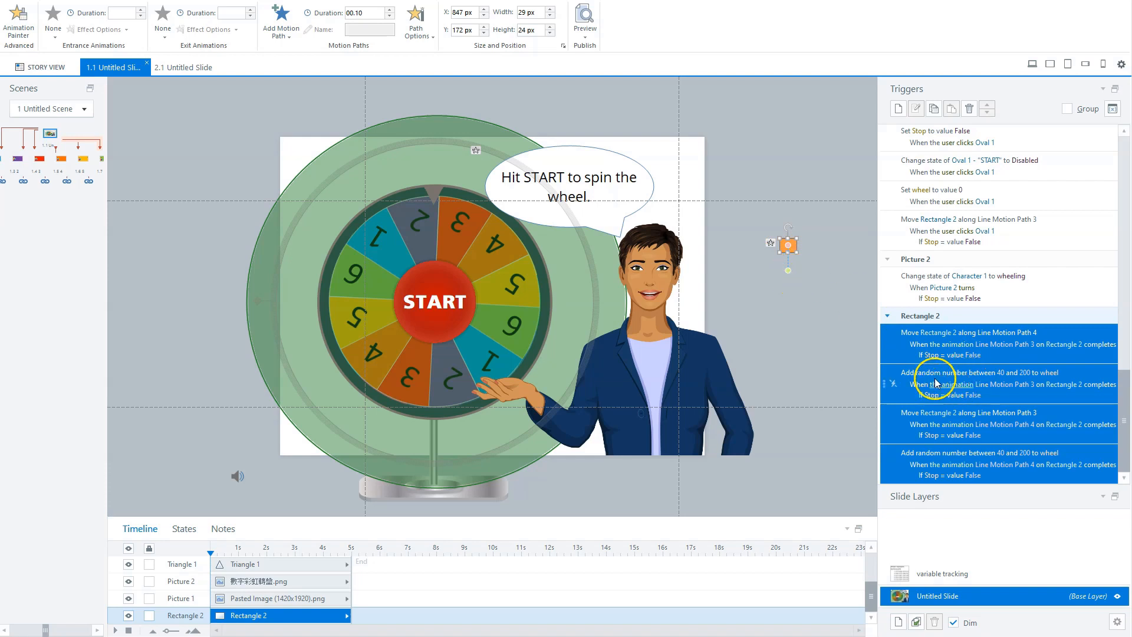
{"action": "mouse_move", "coordinate": [996, 374]}
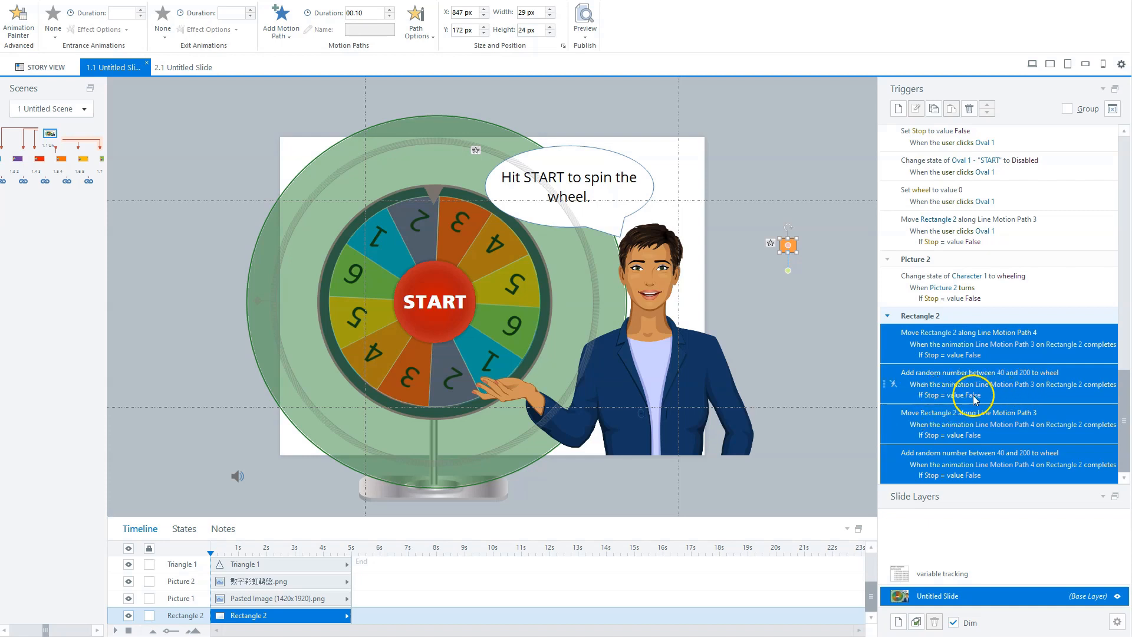
{"action": "mouse_move", "coordinate": [925, 415]}
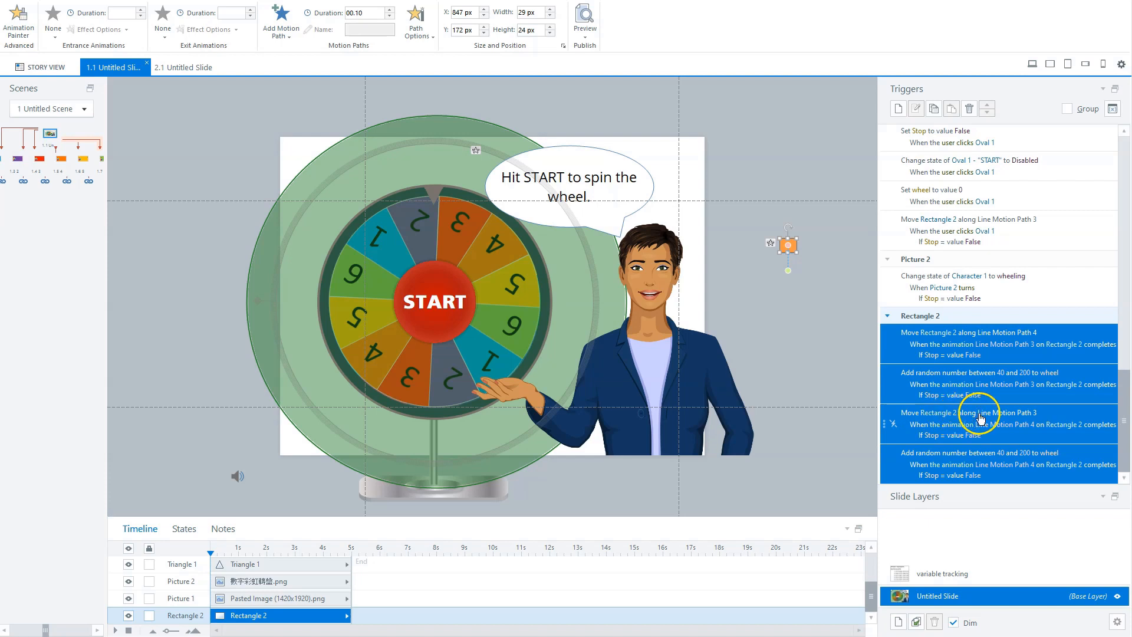
{"action": "mouse_move", "coordinate": [1026, 425]}
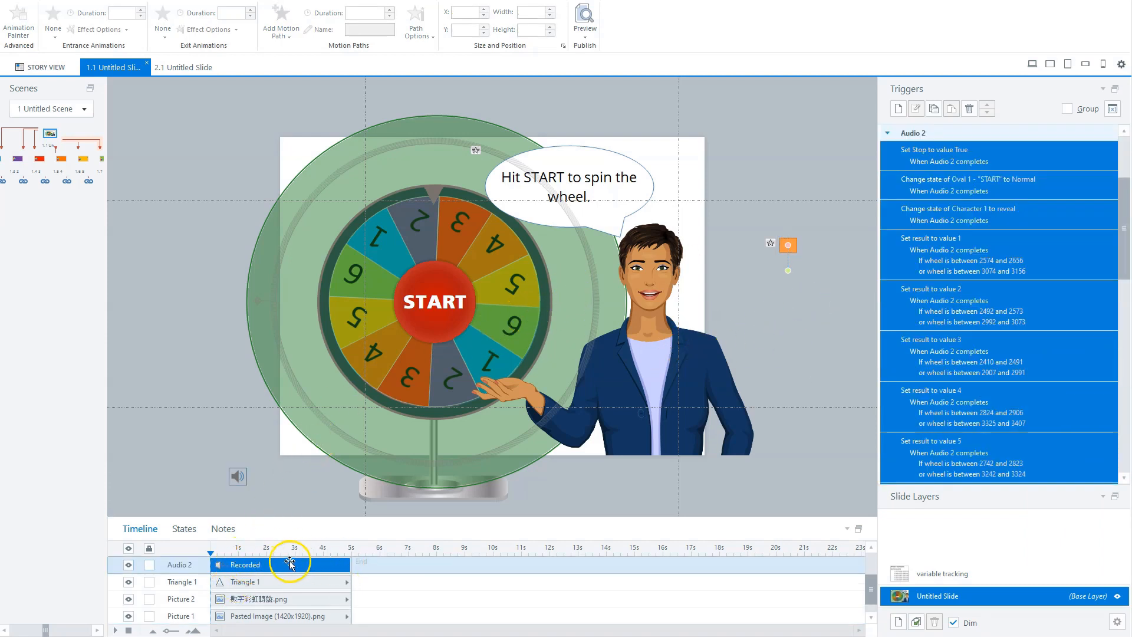
{"action": "mouse_move", "coordinate": [336, 555]}
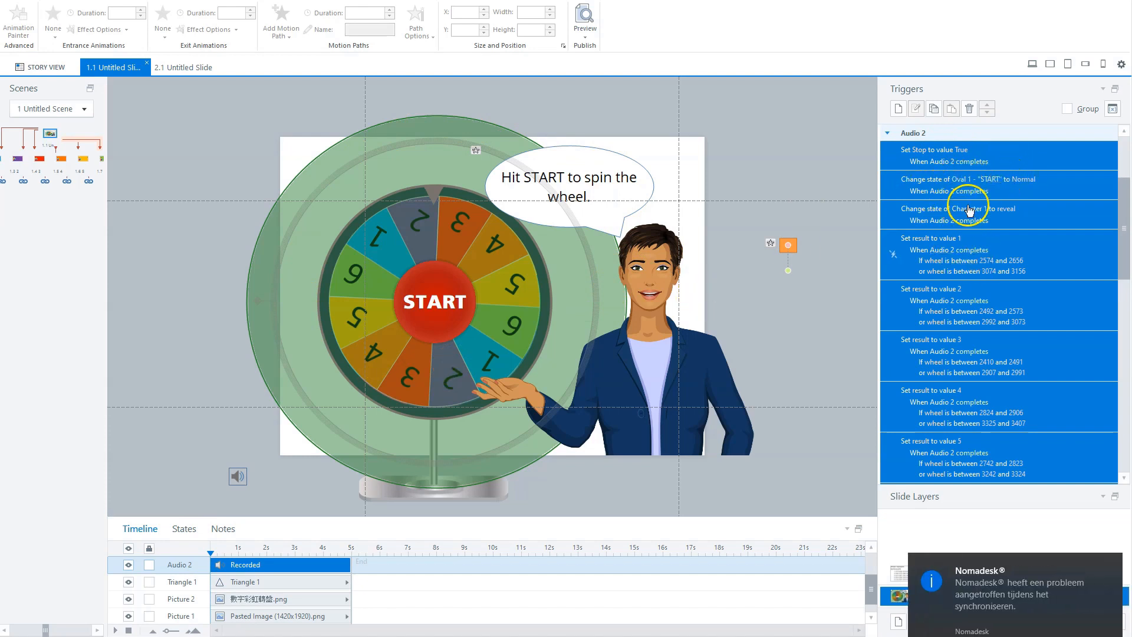
{"action": "mouse_move", "coordinate": [995, 191]}
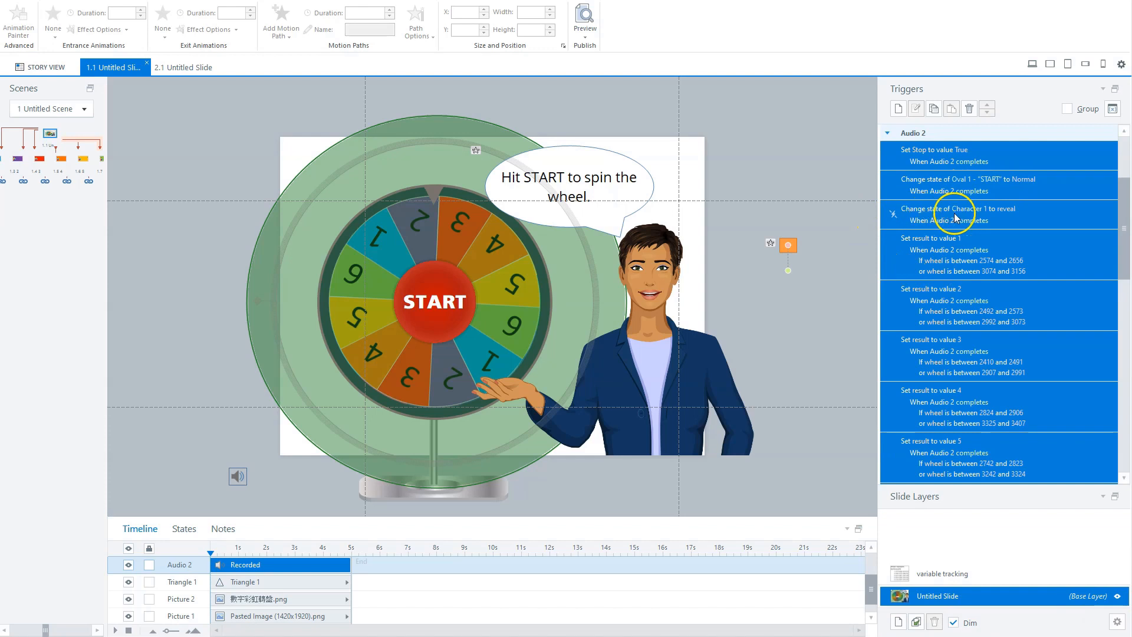
{"action": "mouse_move", "coordinate": [1005, 212]}
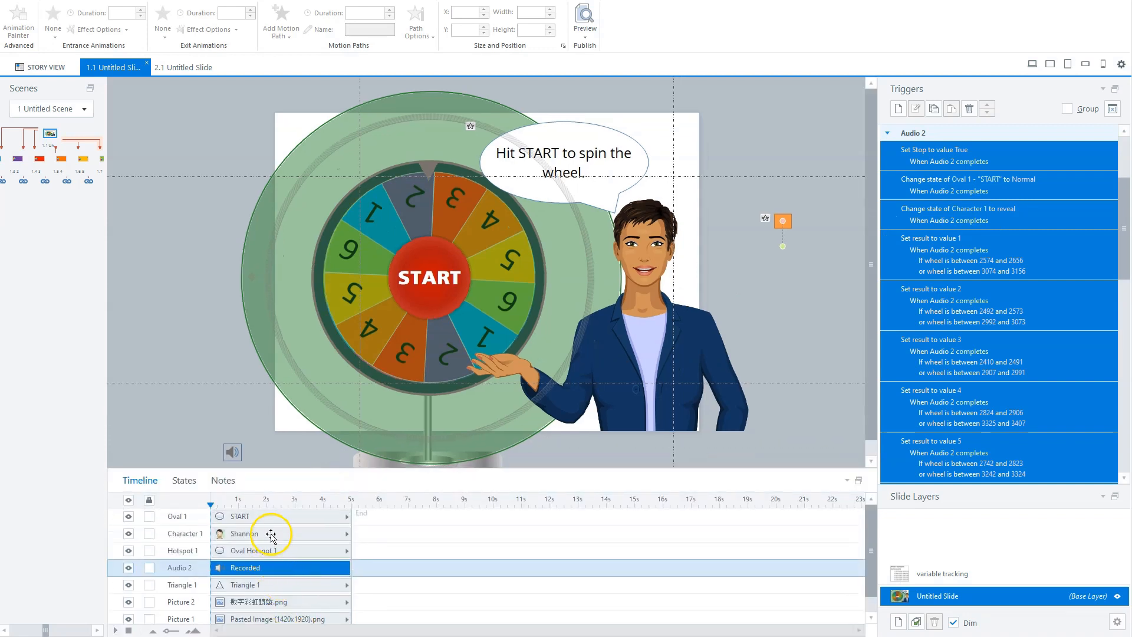
{"action": "left_click", "coordinate": [183, 480]}
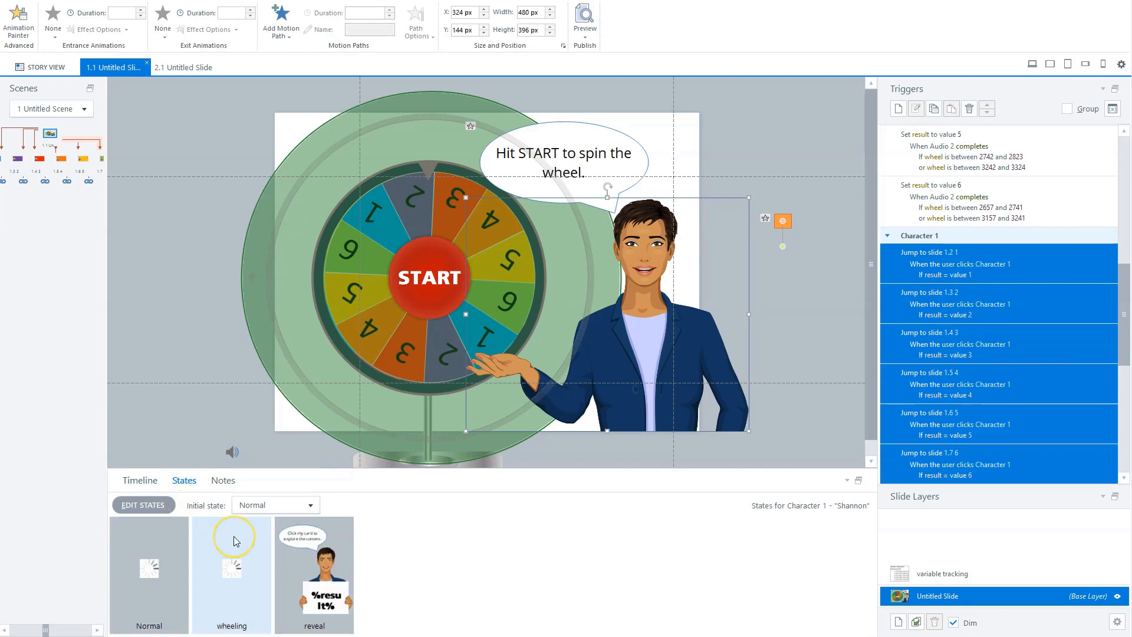
{"action": "left_click", "coordinate": [232, 571]}
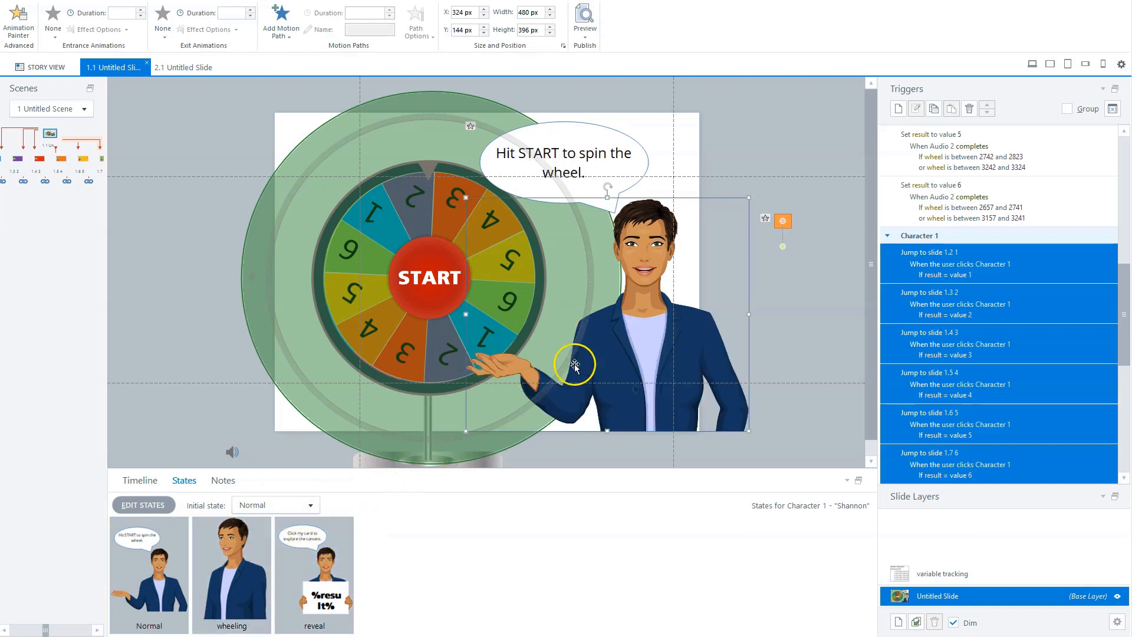
{"action": "mouse_move", "coordinate": [615, 408]}
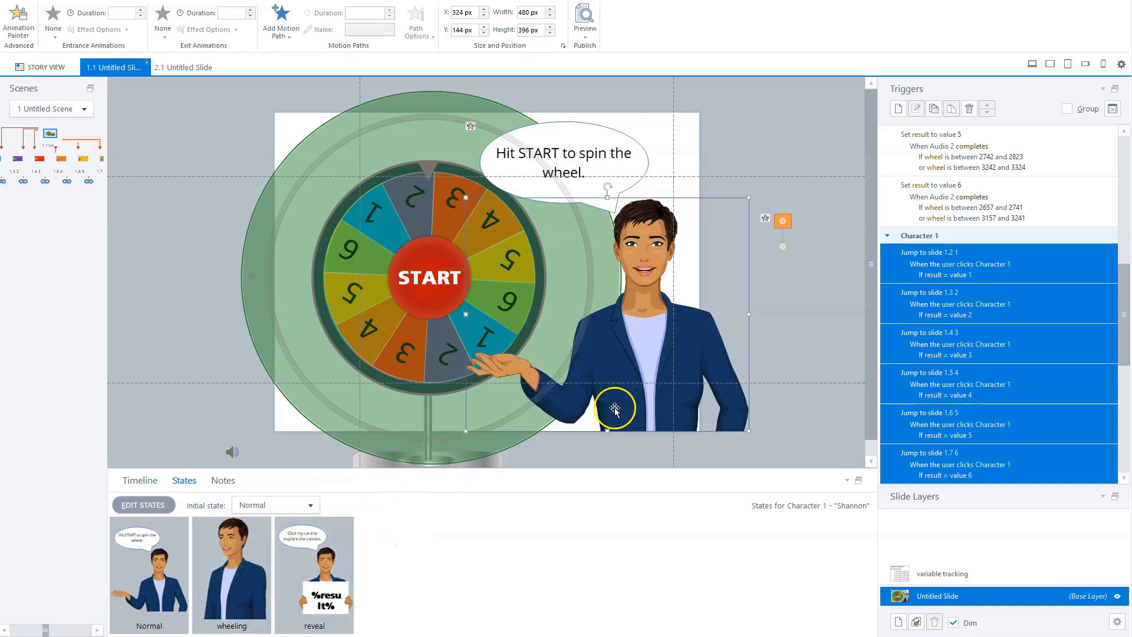
{"action": "mouse_move", "coordinate": [399, 301]}
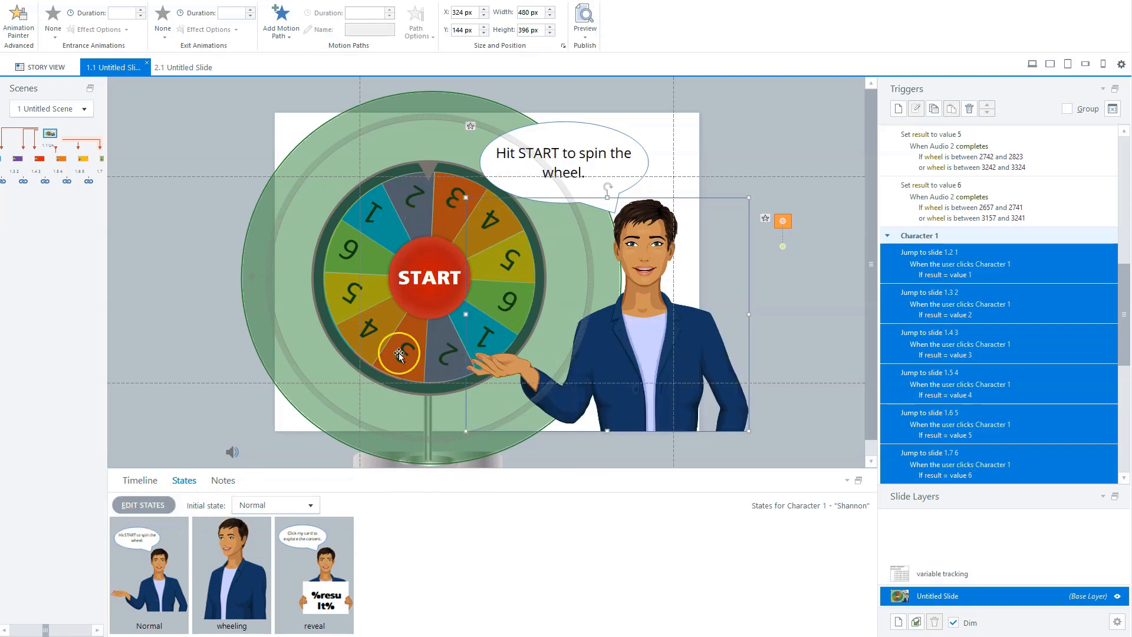
{"action": "mouse_move", "coordinate": [843, 337]}
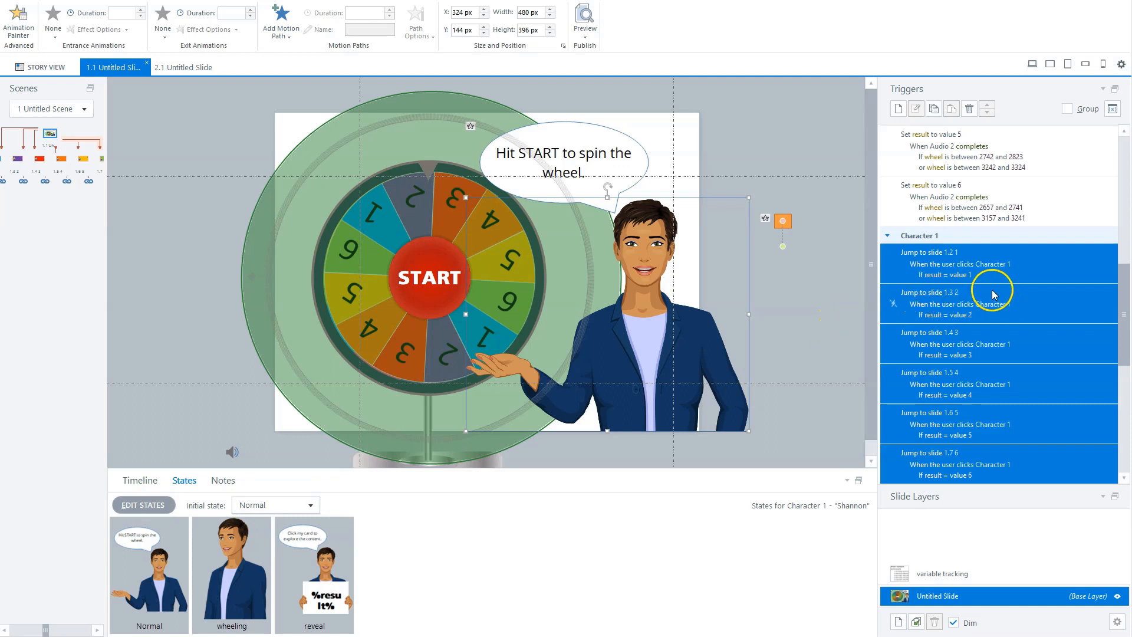
{"action": "mouse_move", "coordinate": [1010, 323]}
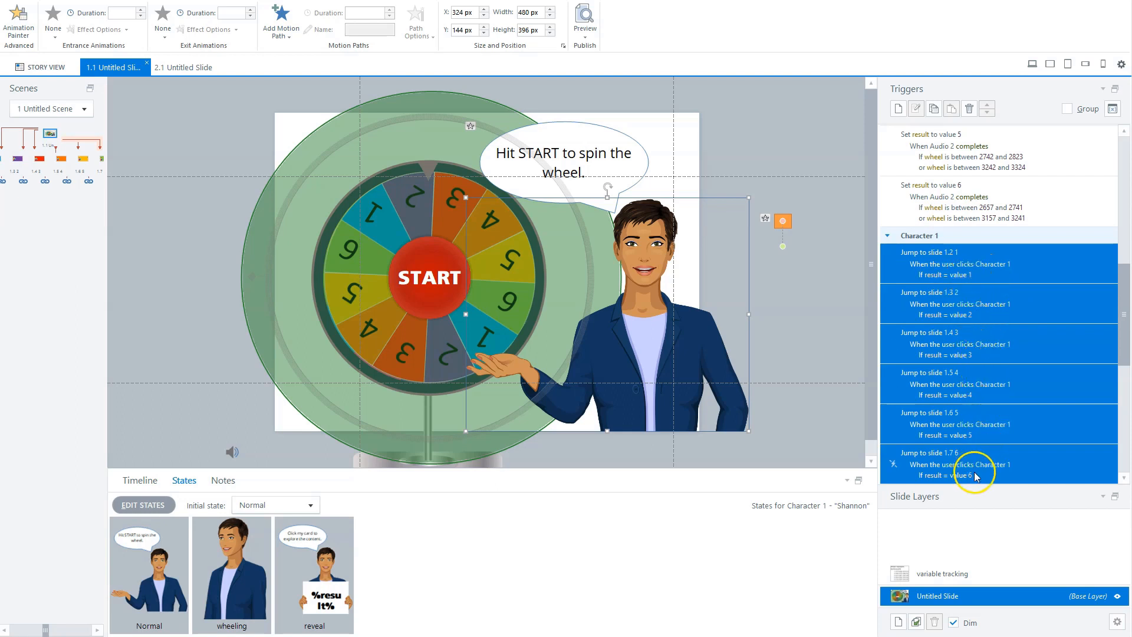
{"action": "mouse_move", "coordinate": [1097, 289]}
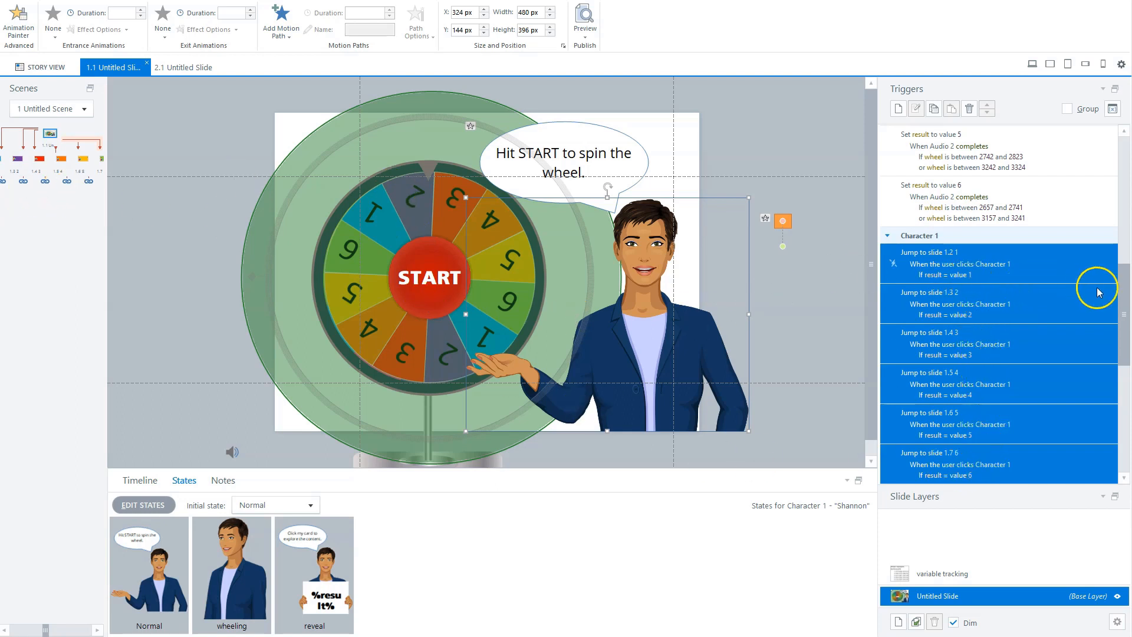
{"action": "scroll", "scroll_direction": "down", "scroll_amount": 3}
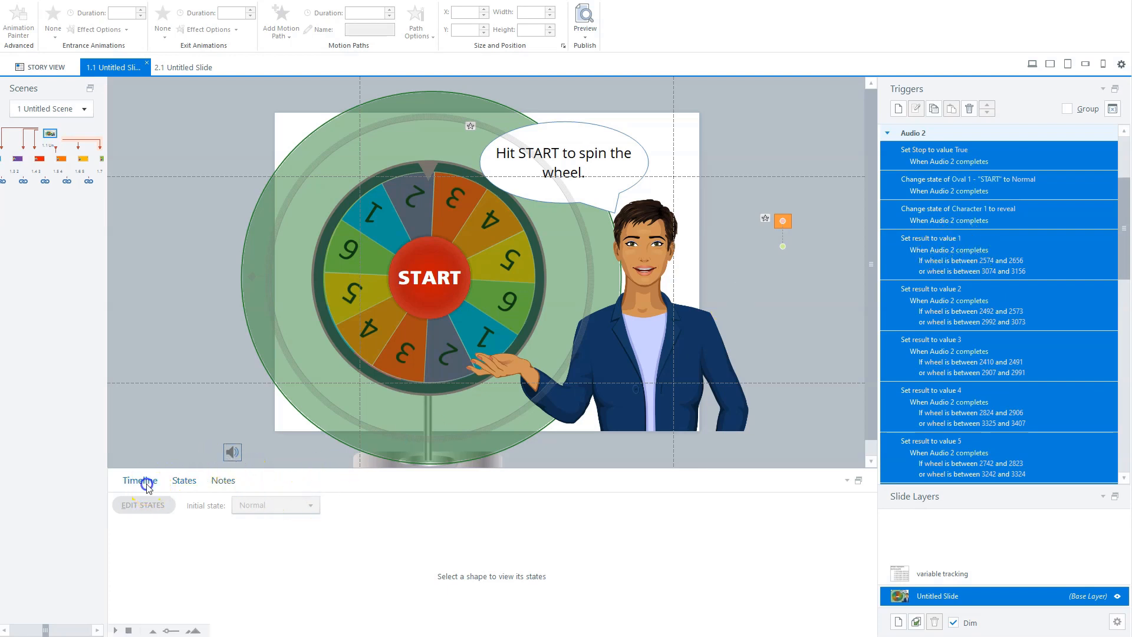
{"action": "left_click", "coordinate": [139, 480]}
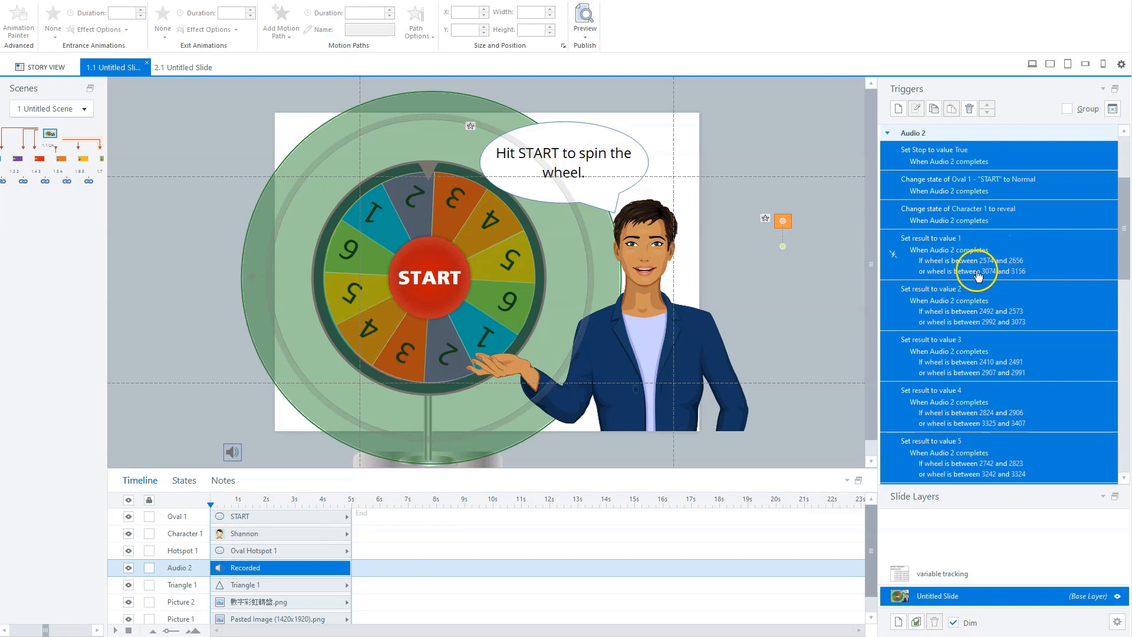
{"action": "mouse_move", "coordinate": [1008, 276]}
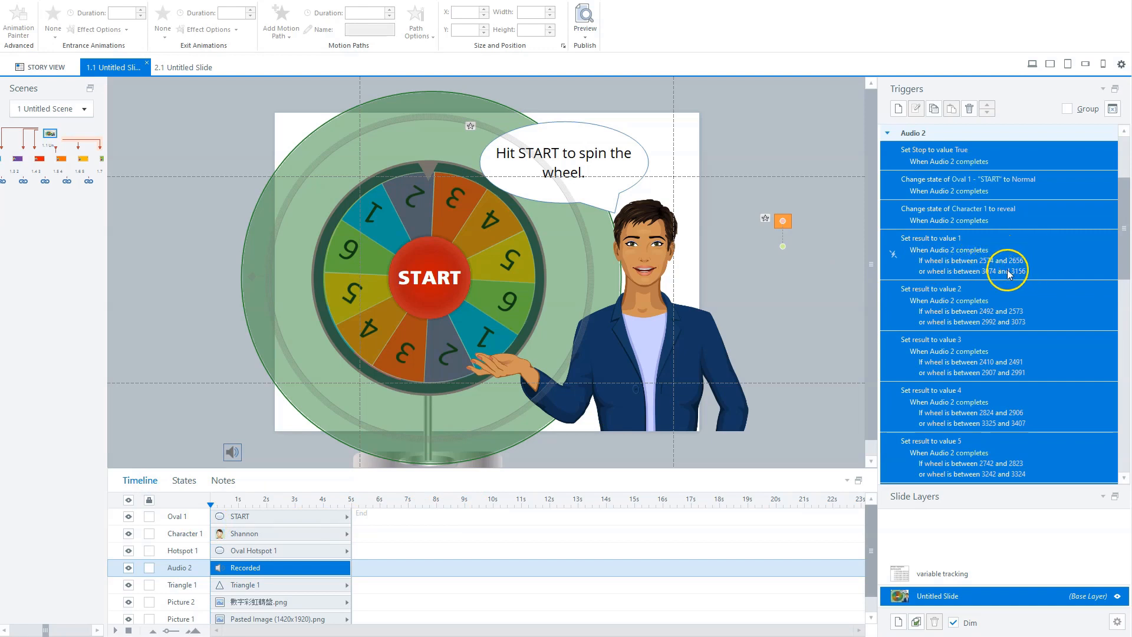
{"action": "mouse_move", "coordinate": [964, 250]}
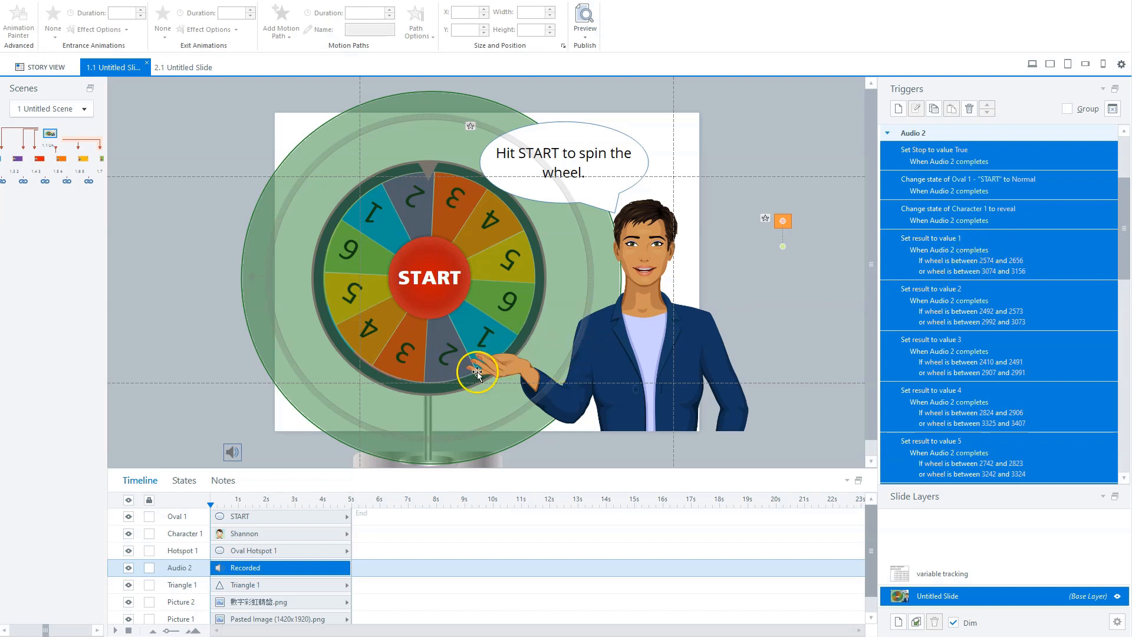
{"action": "mouse_move", "coordinate": [347, 206]}
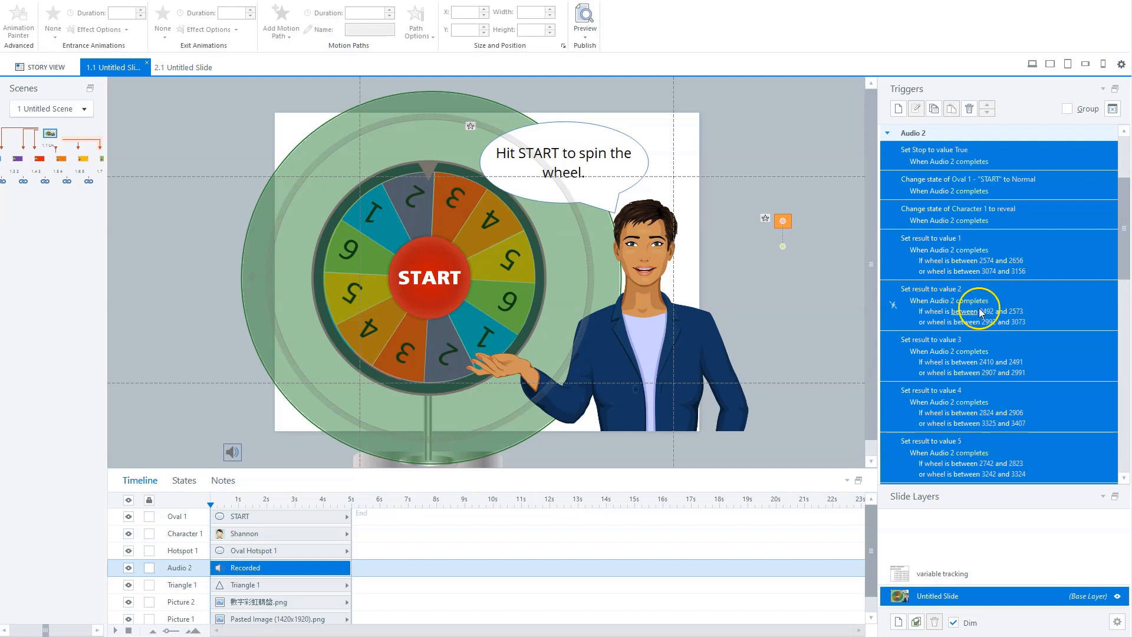
{"action": "mouse_move", "coordinate": [433, 356]}
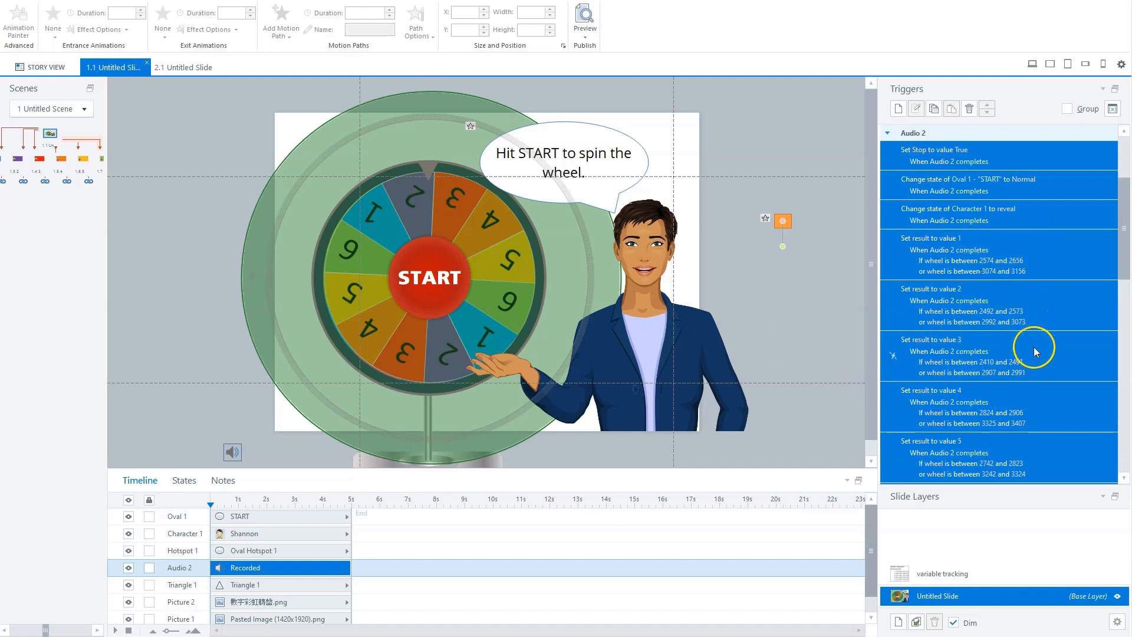
{"action": "scroll", "scroll_direction": "down", "scroll_amount": 3}
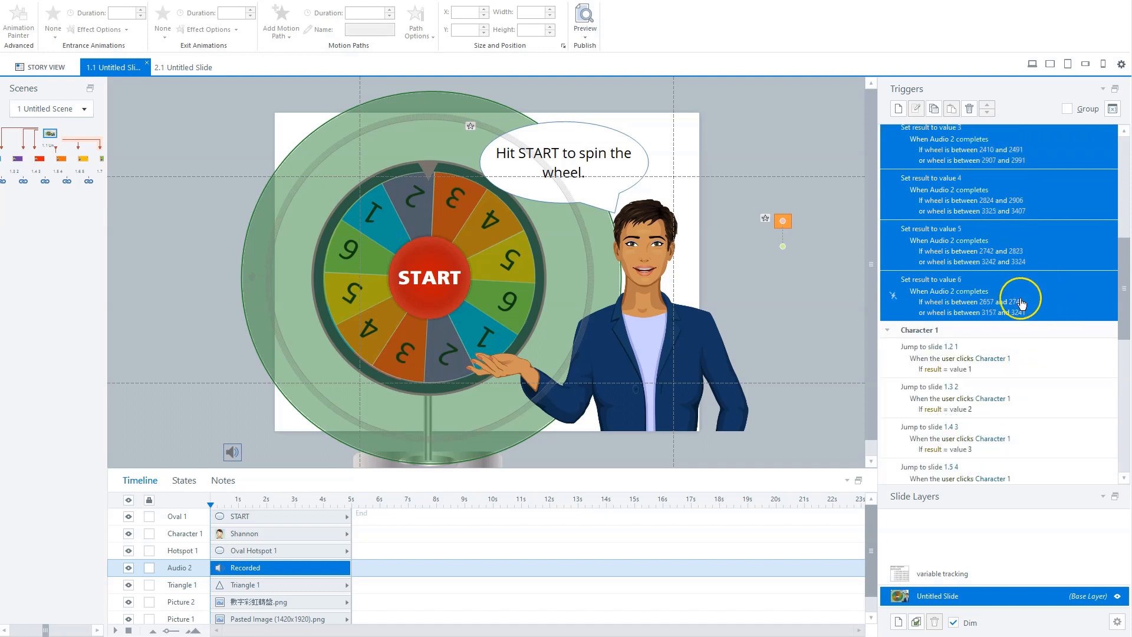
{"action": "scroll", "scroll_direction": "down", "scroll_amount": 3}
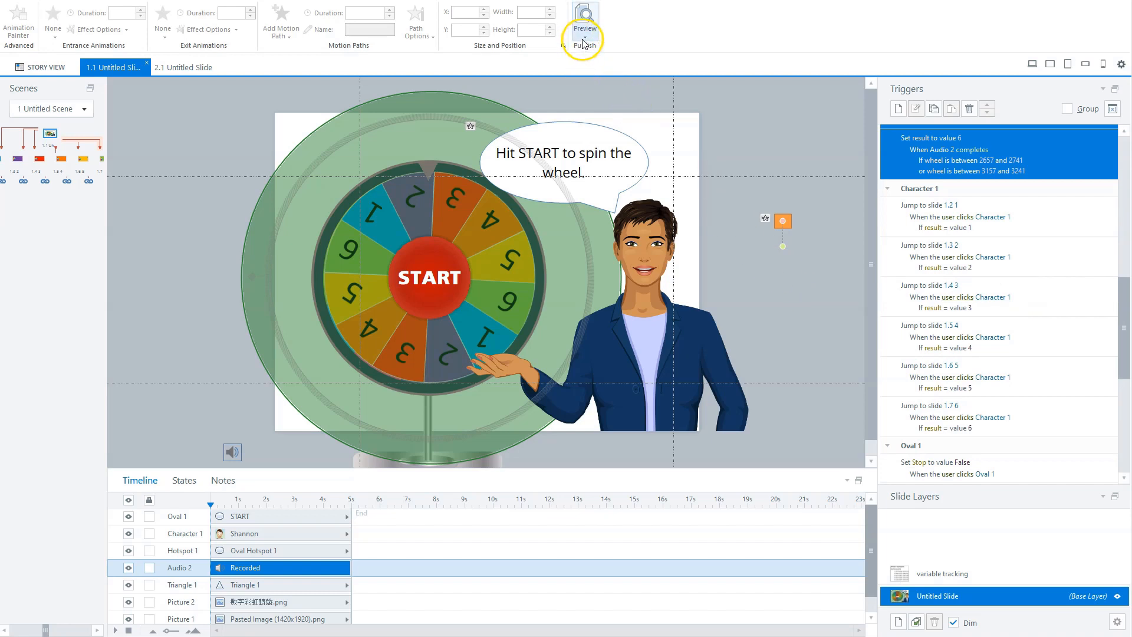
{"action": "left_click", "coordinate": [585, 19]}
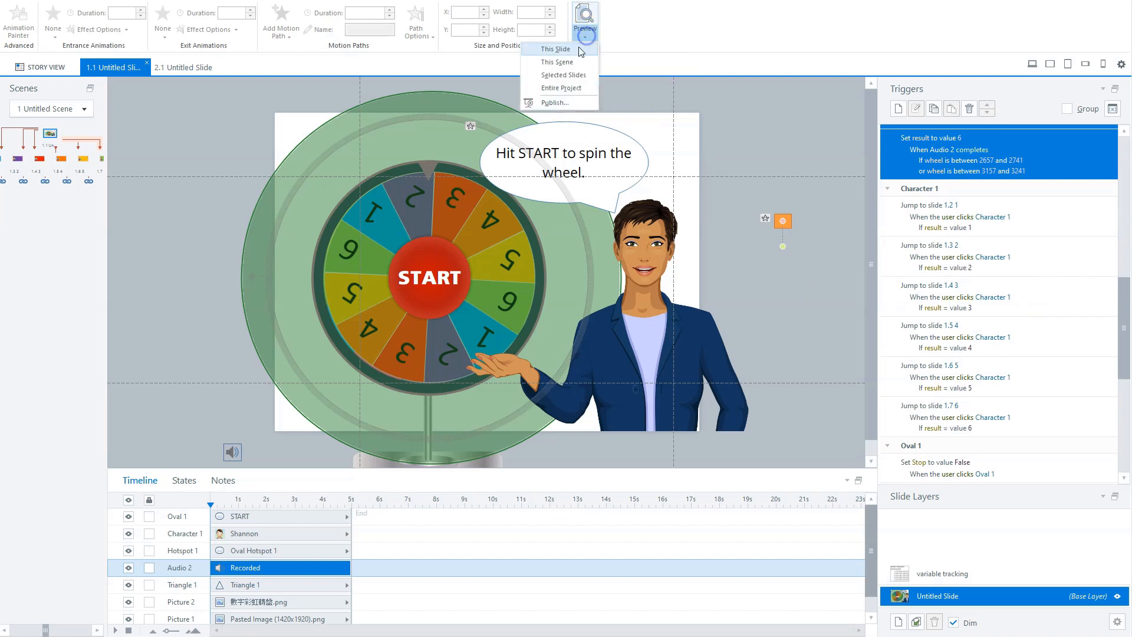
{"action": "left_click", "coordinate": [550, 48]}
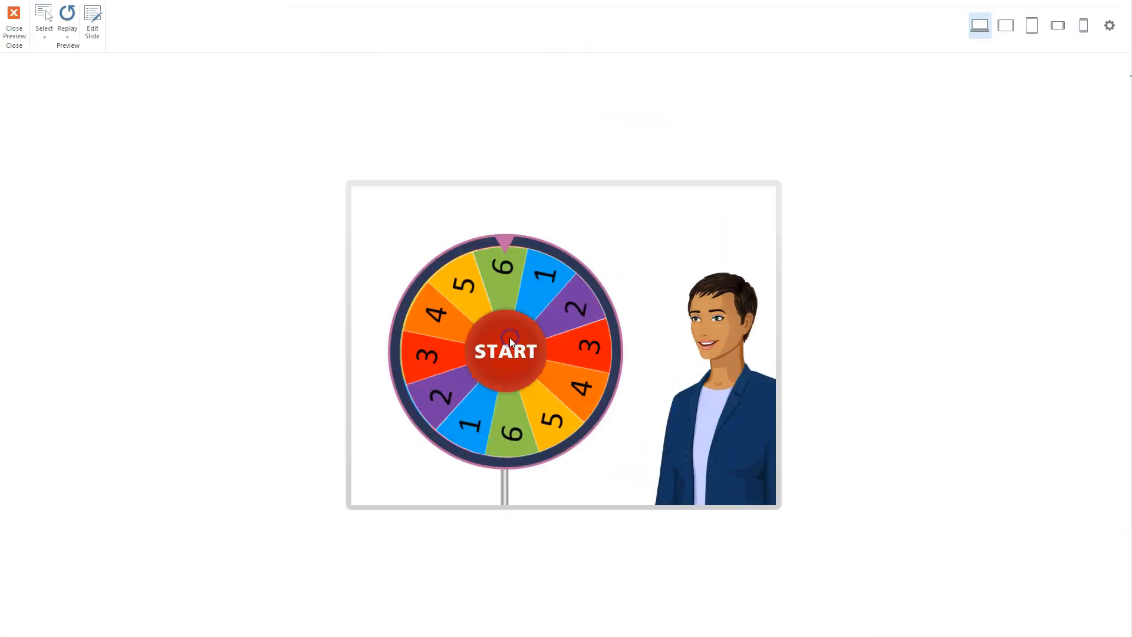
{"action": "left_click", "coordinate": [506, 353]}
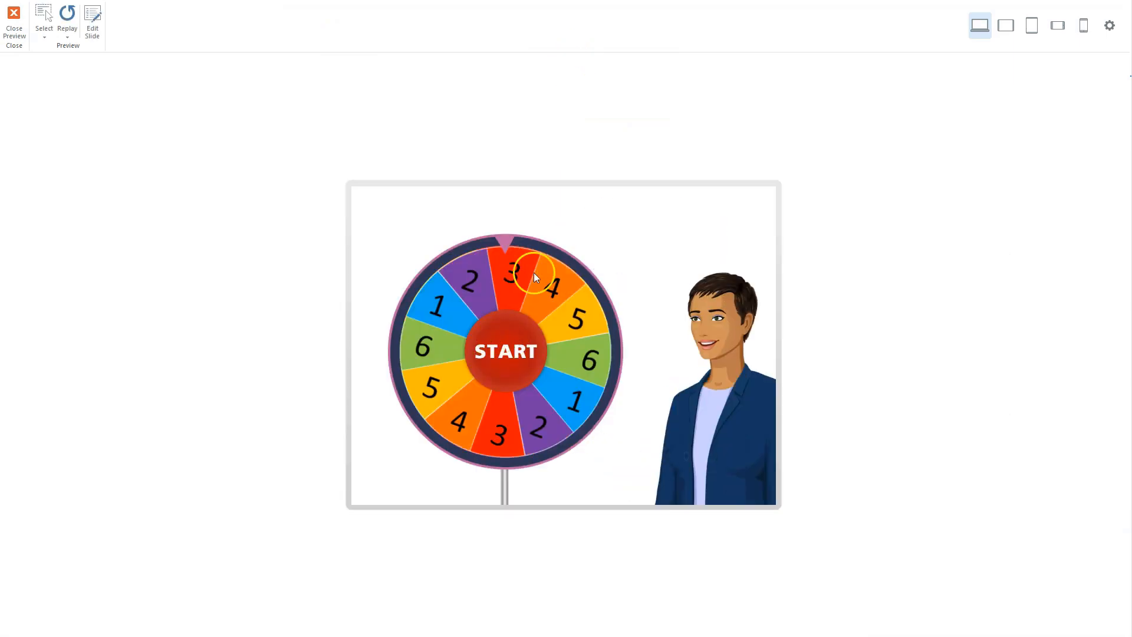
{"action": "left_click", "coordinate": [506, 351]}
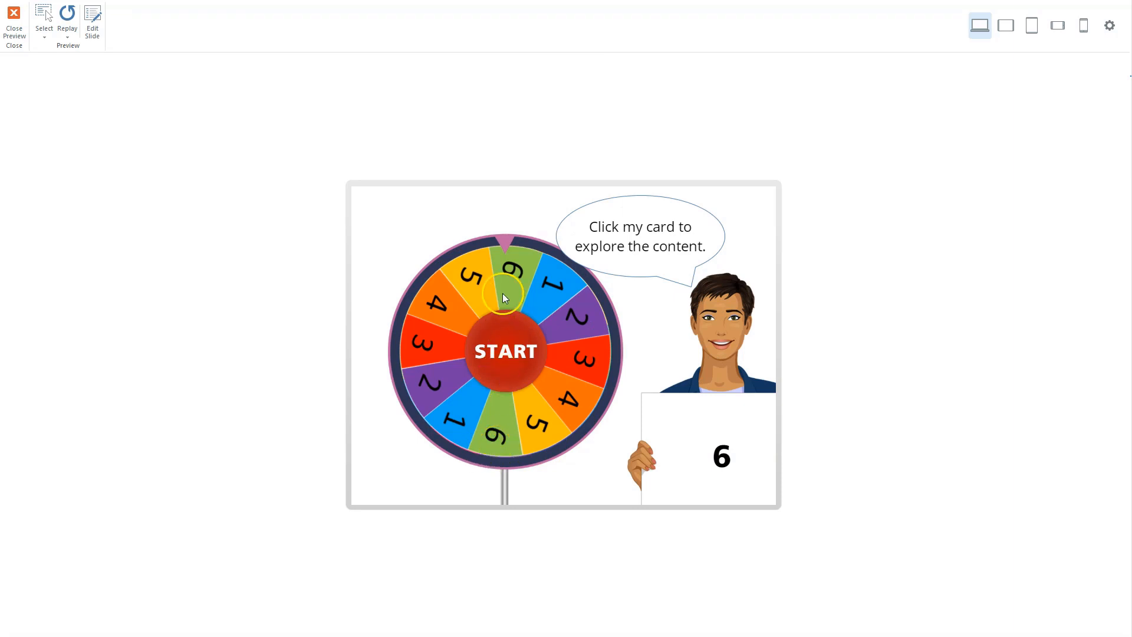
{"action": "mouse_move", "coordinate": [540, 258]}
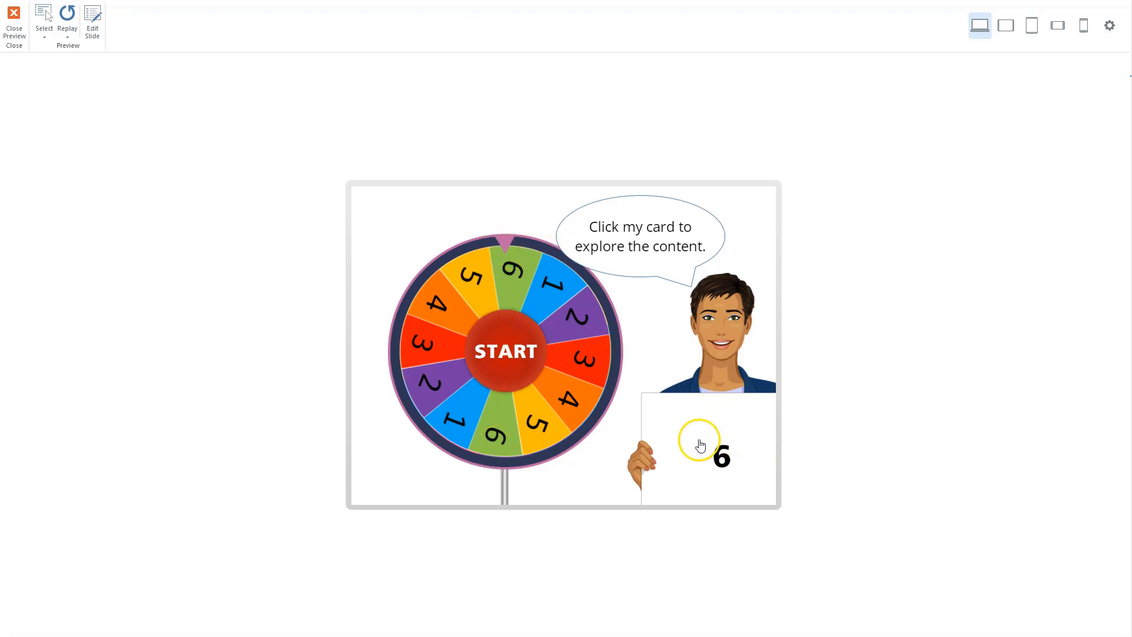
{"action": "mouse_move", "coordinate": [696, 436]}
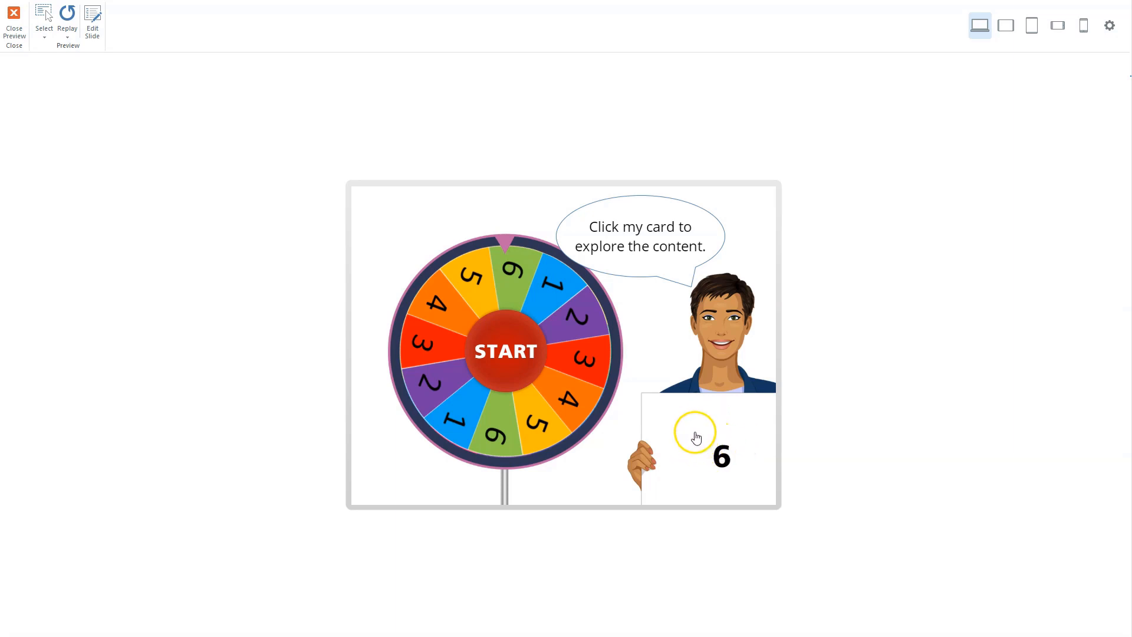
{"action": "left_click", "coordinate": [696, 437]}
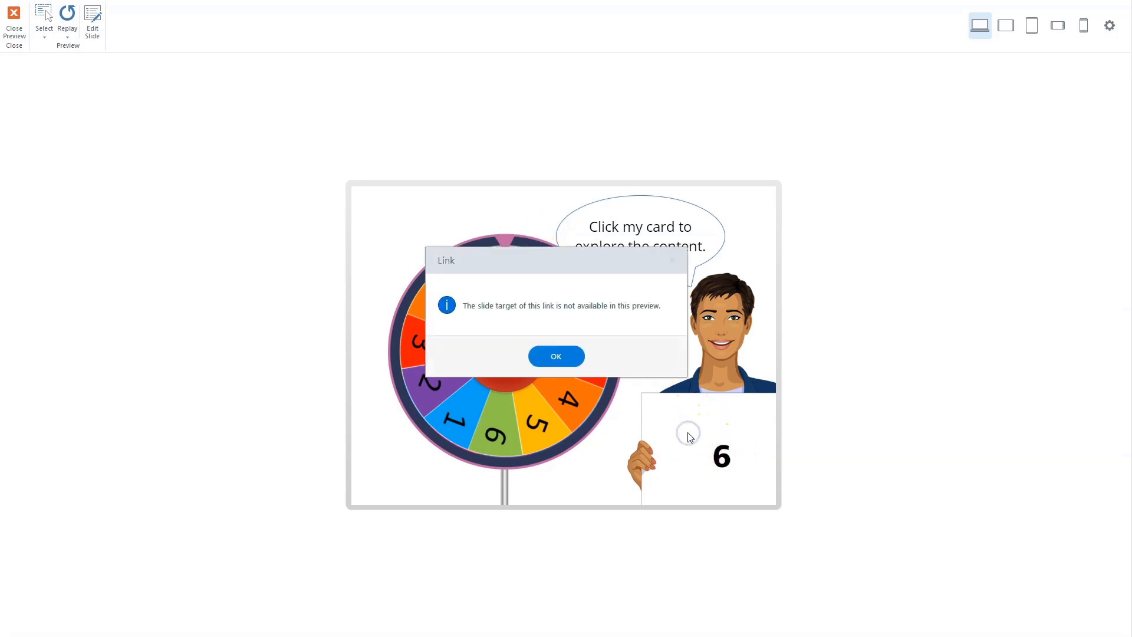
{"action": "left_click", "coordinate": [557, 356]}
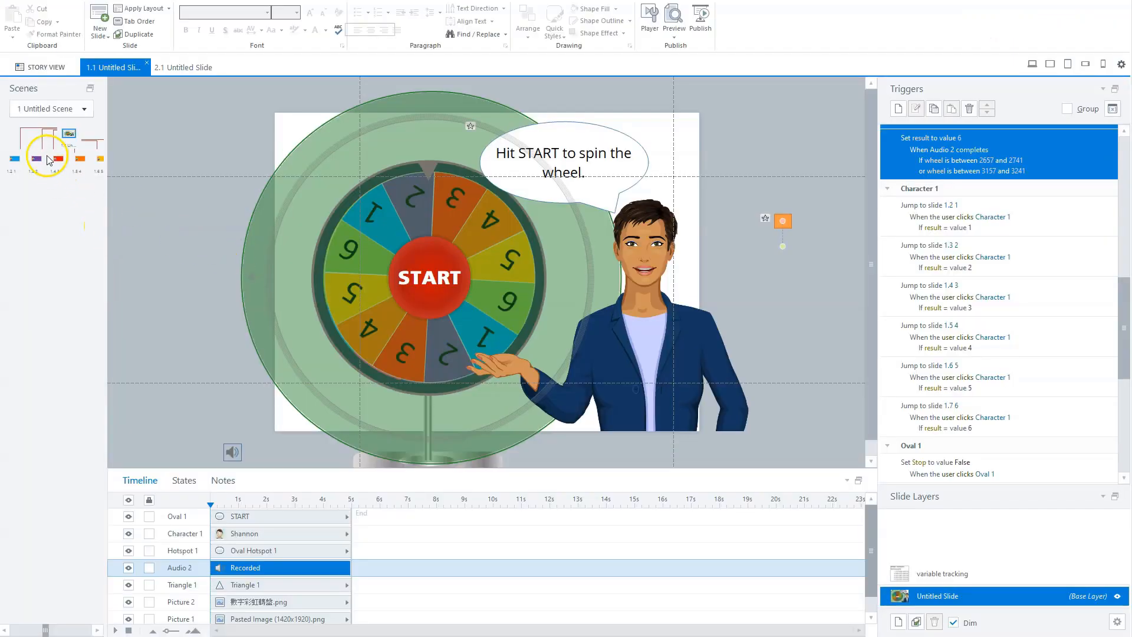
- From Story View, open slide 1.7 6 with its 'Context for NO.6' content in the slide editor
{"action": "left_click", "coordinate": [46, 66]}
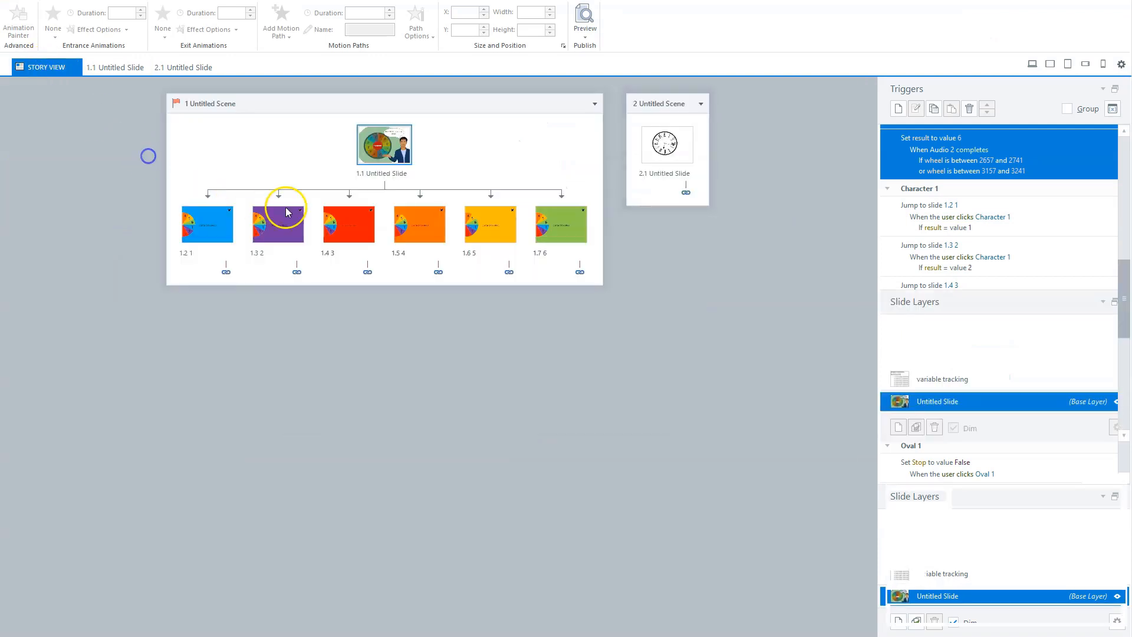
{"action": "left_click", "coordinate": [560, 224]}
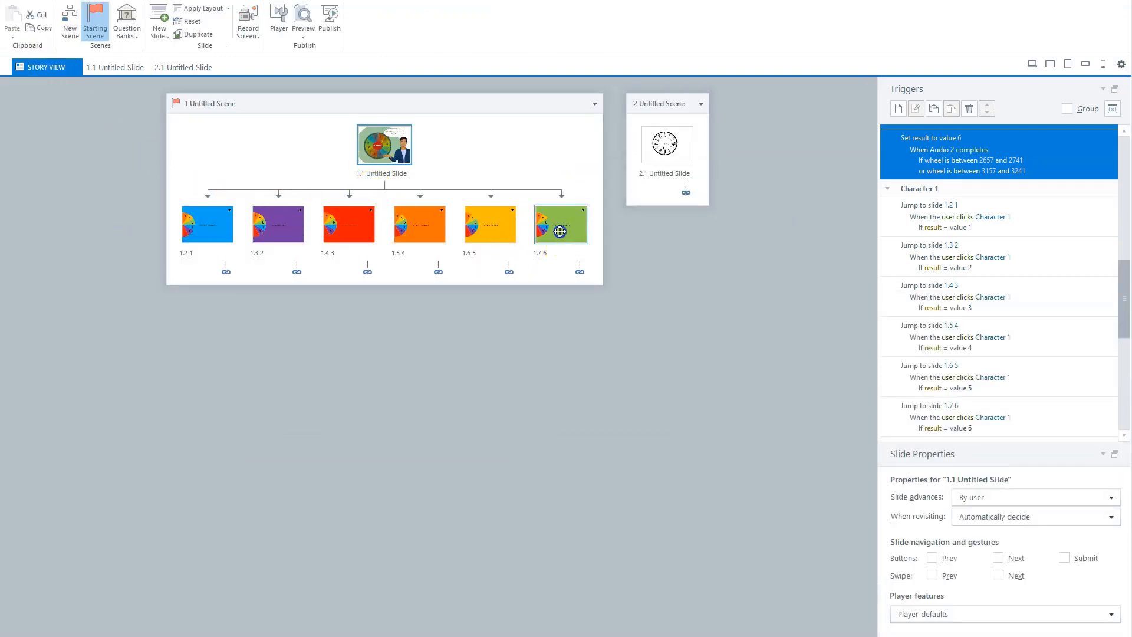
{"action": "double_click", "coordinate": [559, 224]}
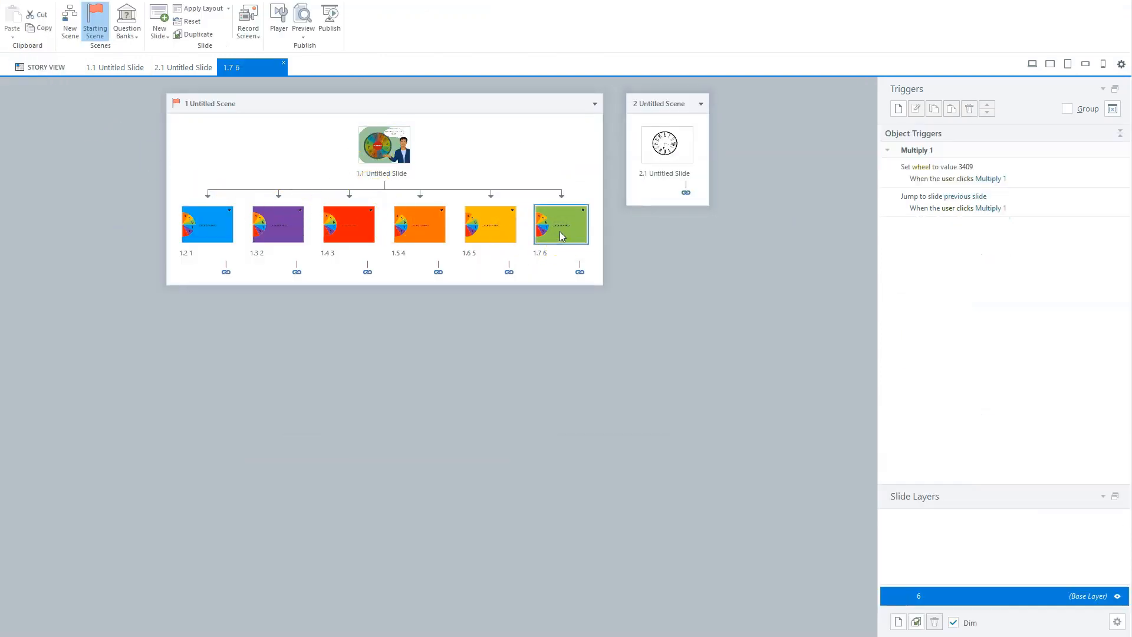
{"action": "double_click", "coordinate": [562, 224]}
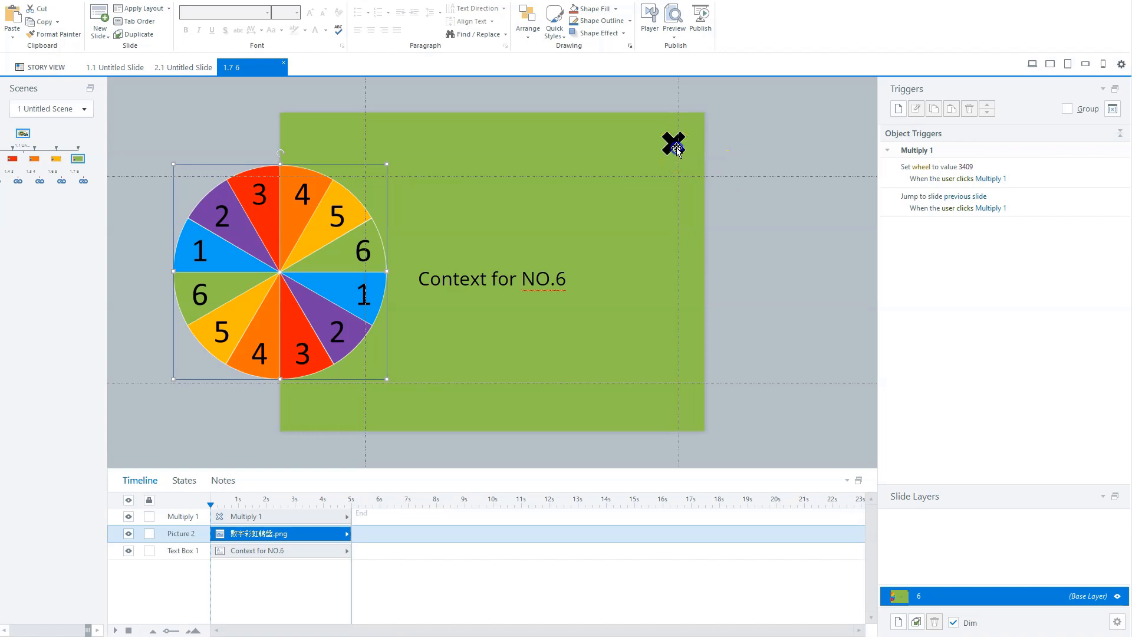
{"action": "left_click", "coordinate": [673, 143]}
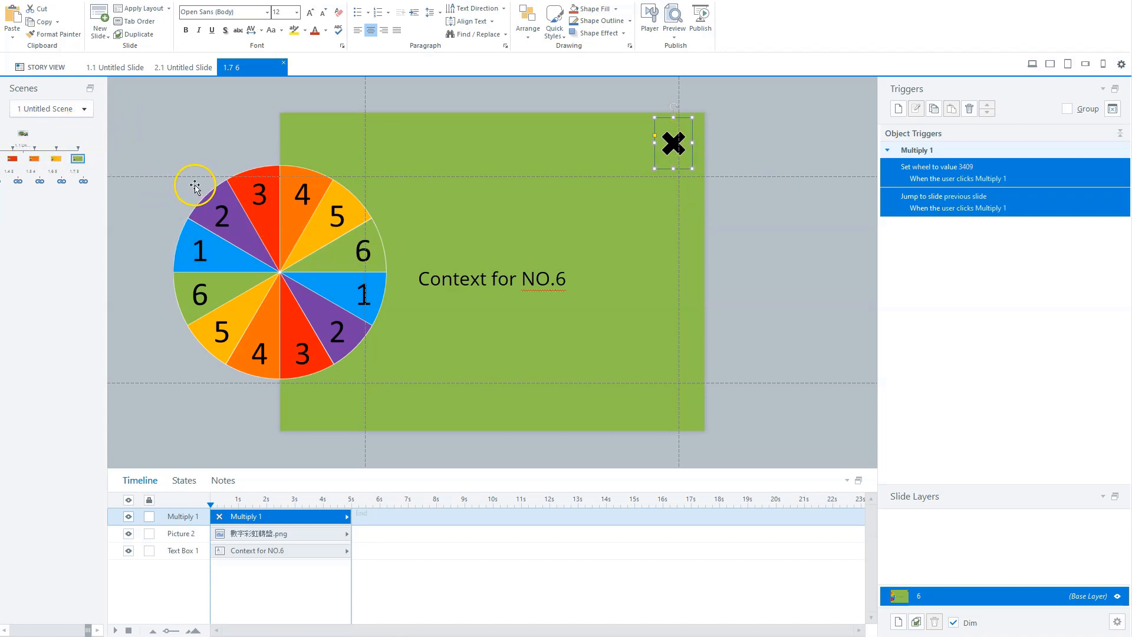
{"action": "mouse_move", "coordinate": [410, 467]}
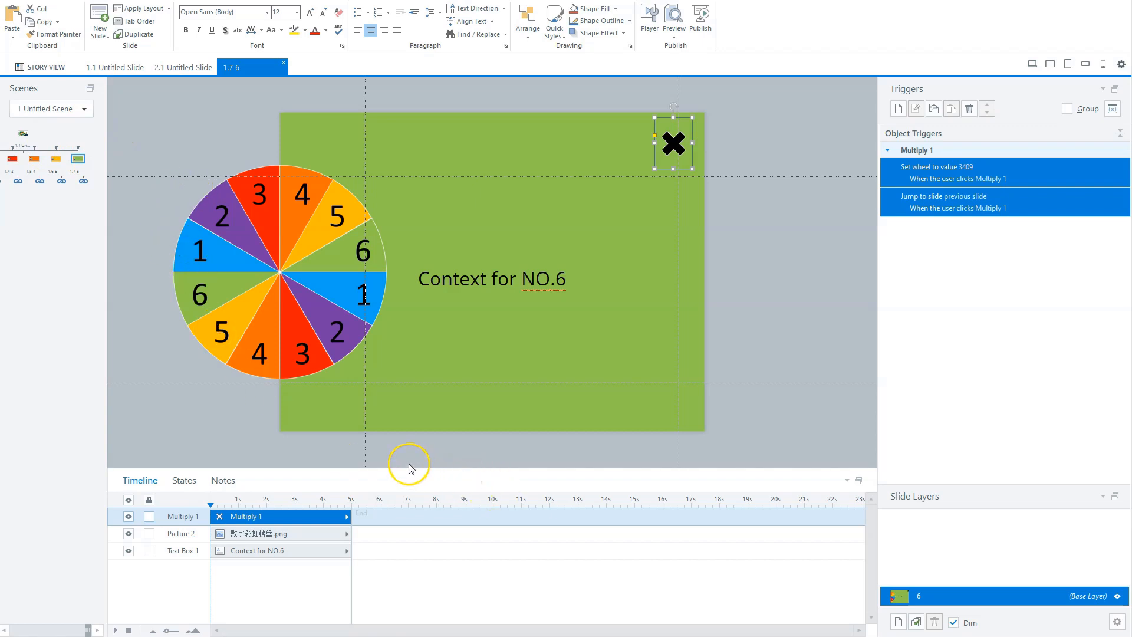
{"action": "mouse_move", "coordinate": [410, 467]}
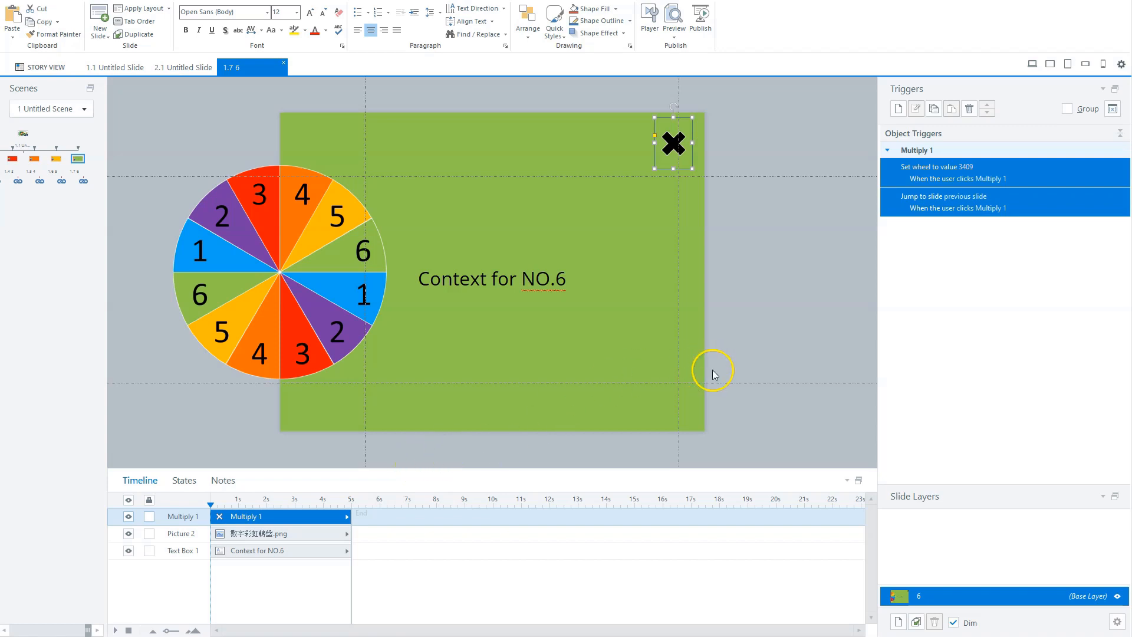
{"action": "mouse_move", "coordinate": [734, 365]}
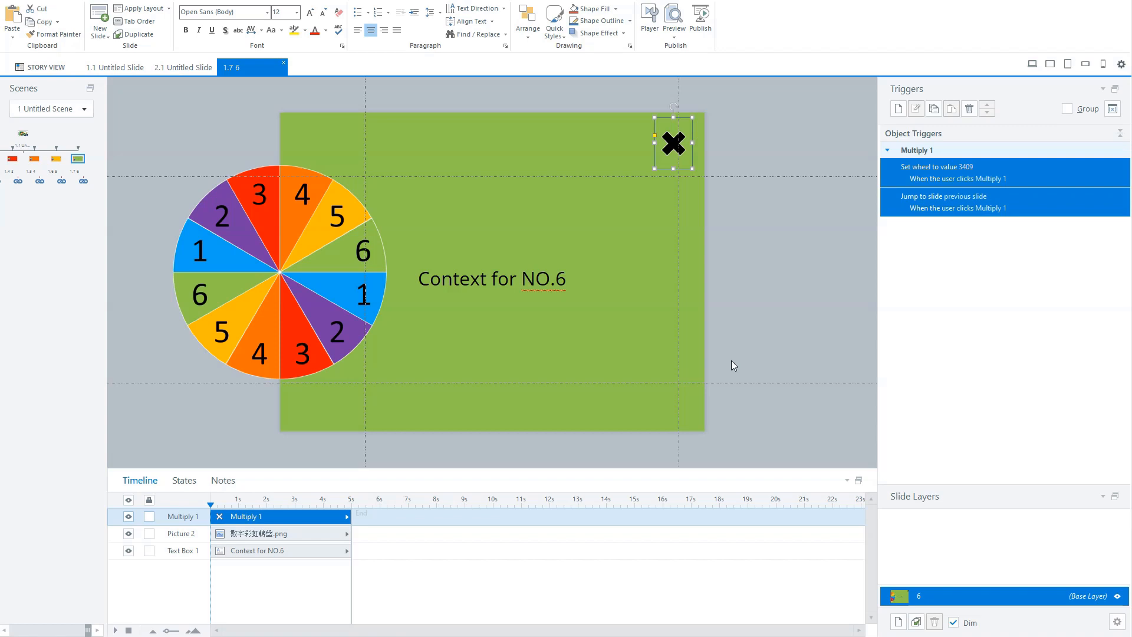
{"action": "left_click", "coordinate": [731, 359]}
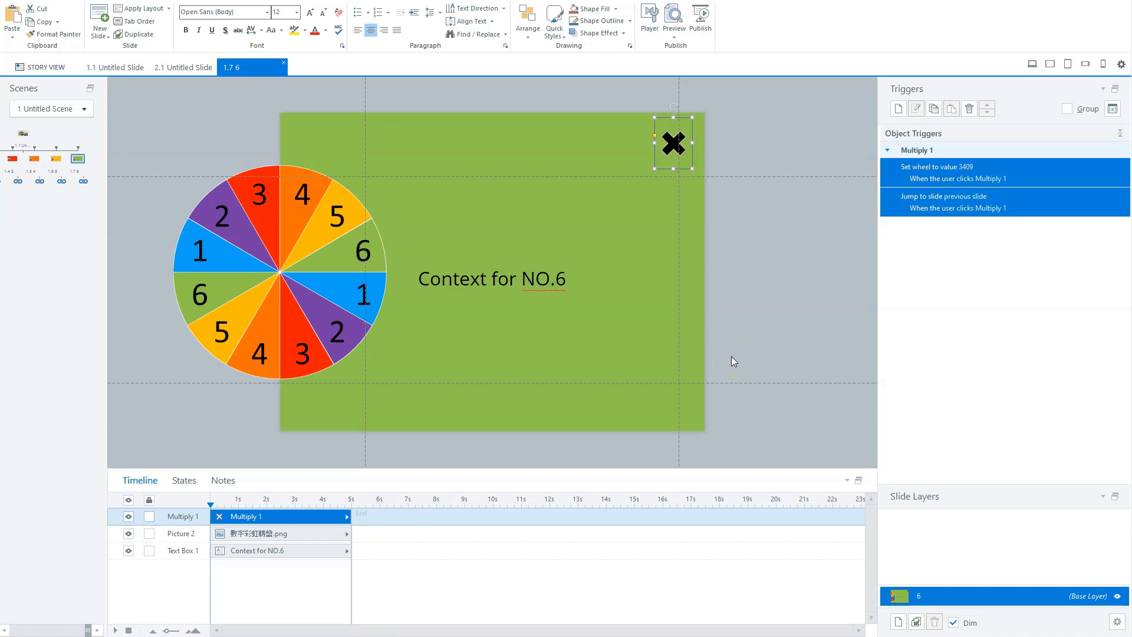
{"action": "left_click", "coordinate": [732, 353]}
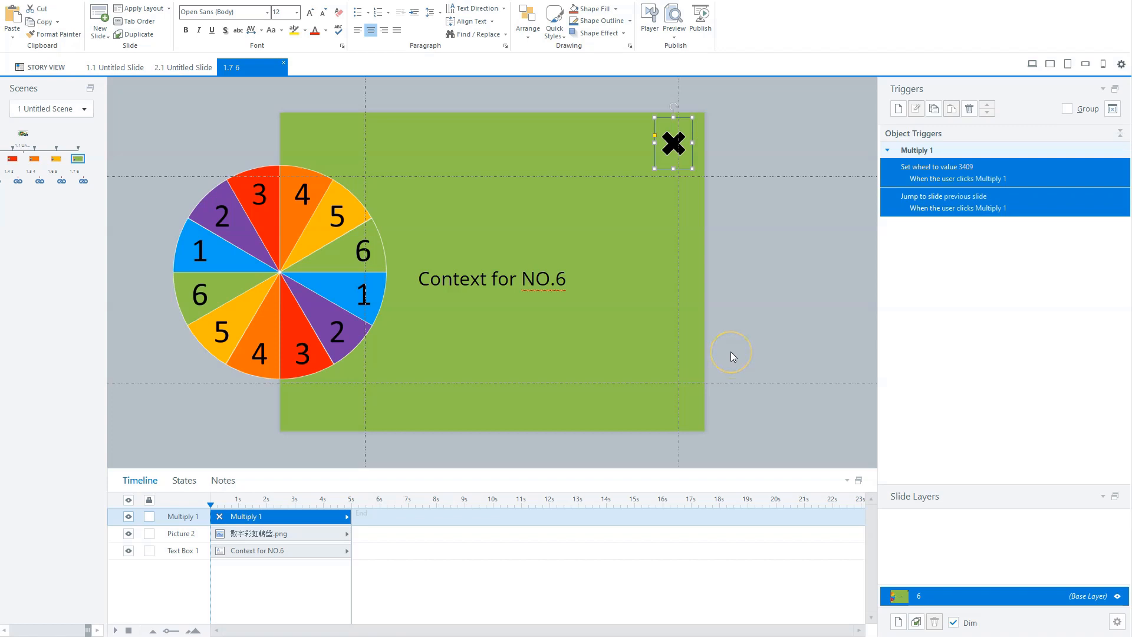
{"action": "mouse_move", "coordinate": [1083, 366]}
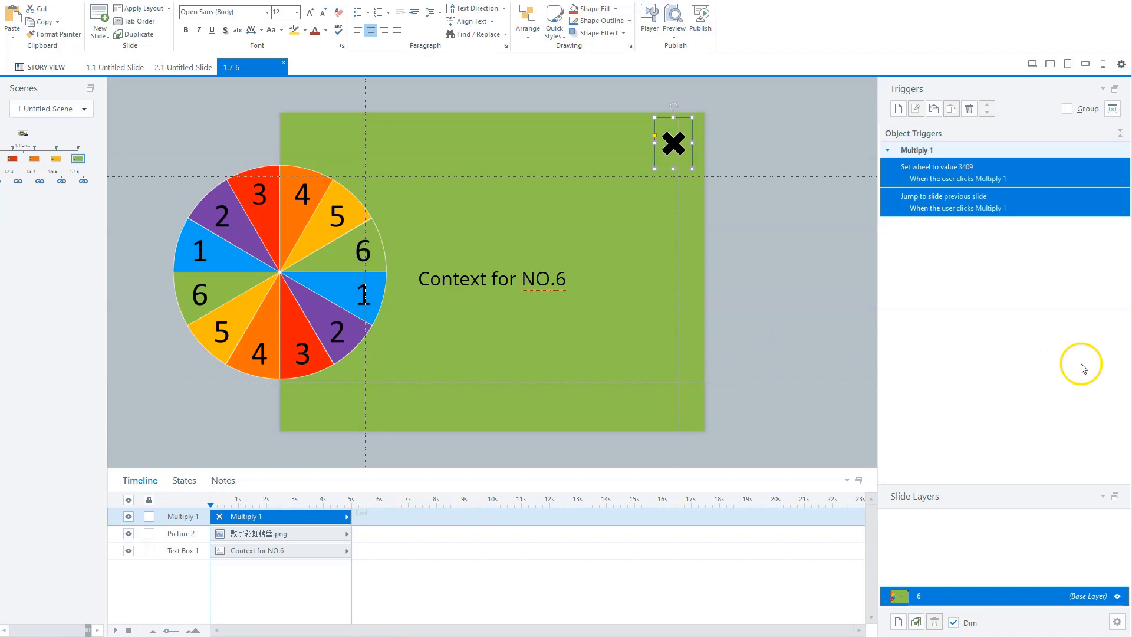